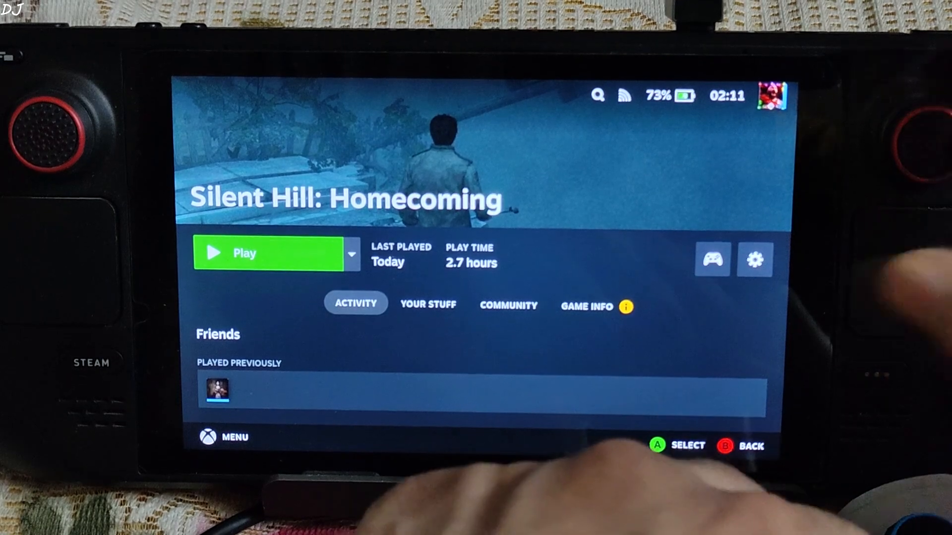
- Launch Silent Hill: Homecoming from its Steam library page via the Play button
{"action": "left_click", "coordinate": [585, 306]}
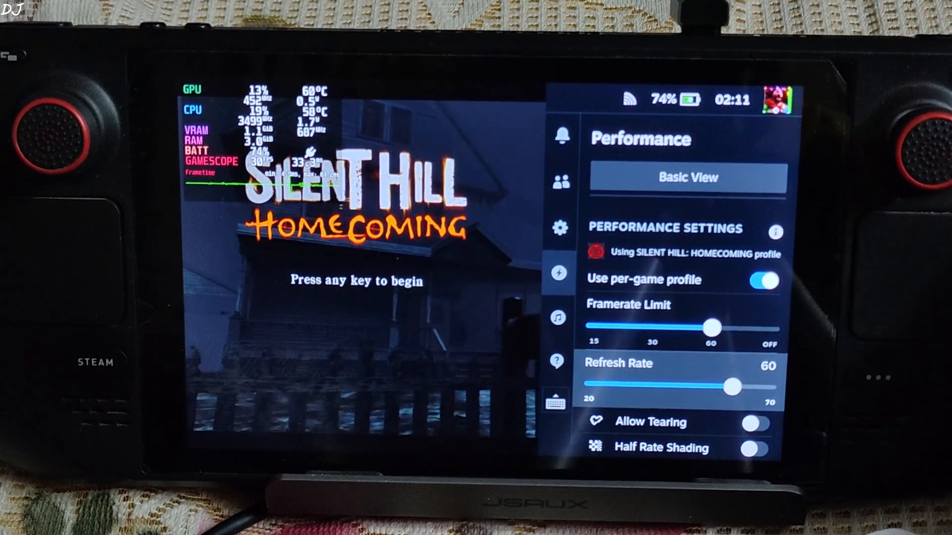
- Scroll through the Quick Access Performance settings for the per-game 60 fps profile
{"action": "scroll", "scroll_direction": "down", "scroll_amount": 3}
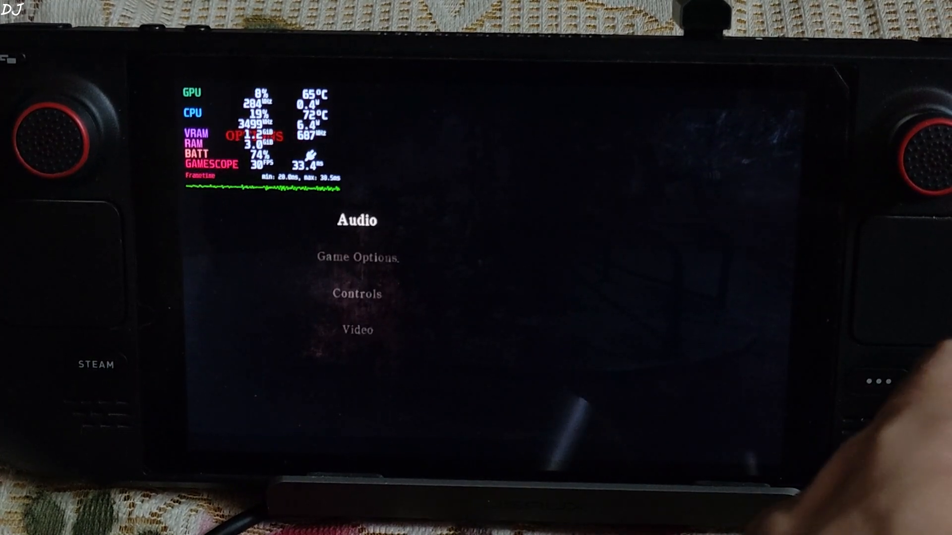
- In the Options menu, choose Controls and select Use Controller as the input method
{"action": "key", "text": "down"}
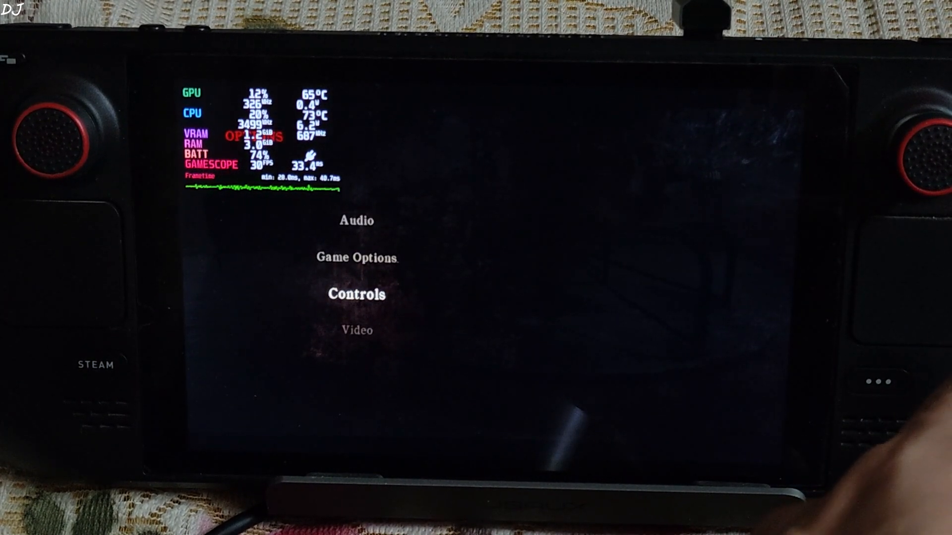
{"action": "left_click", "coordinate": [356, 295]}
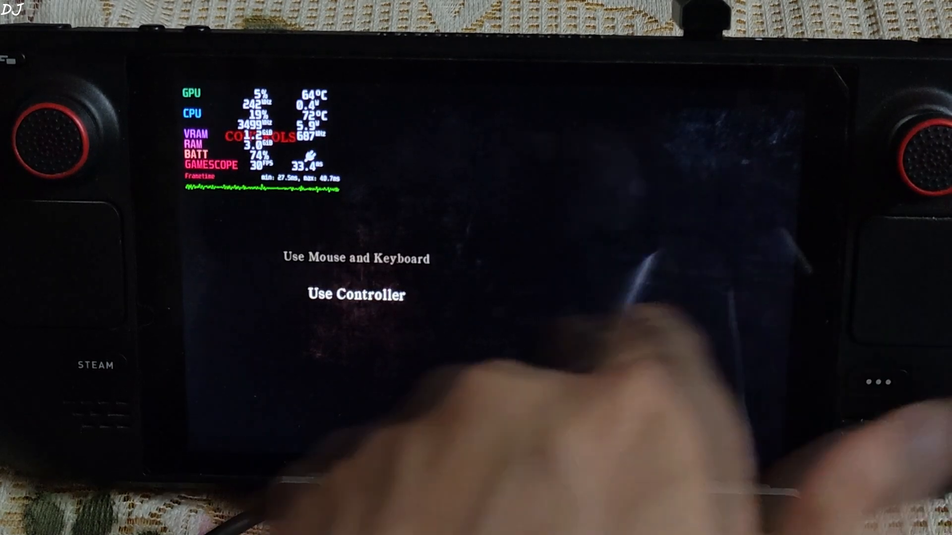
{"action": "left_click", "coordinate": [355, 296]}
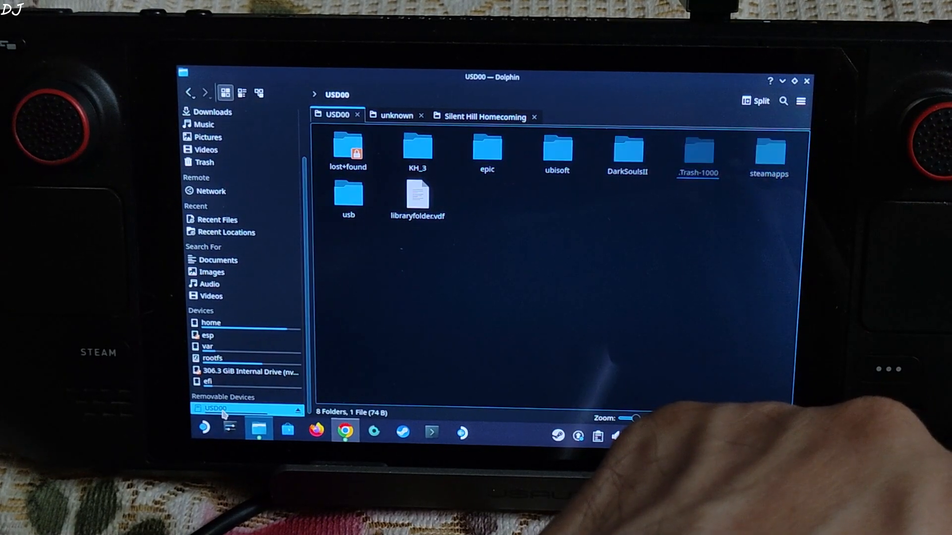
- Navigate the SD card into steamapps/common and enter the Silent Hill Homecoming install folder
{"action": "left_click", "coordinate": [770, 149]}
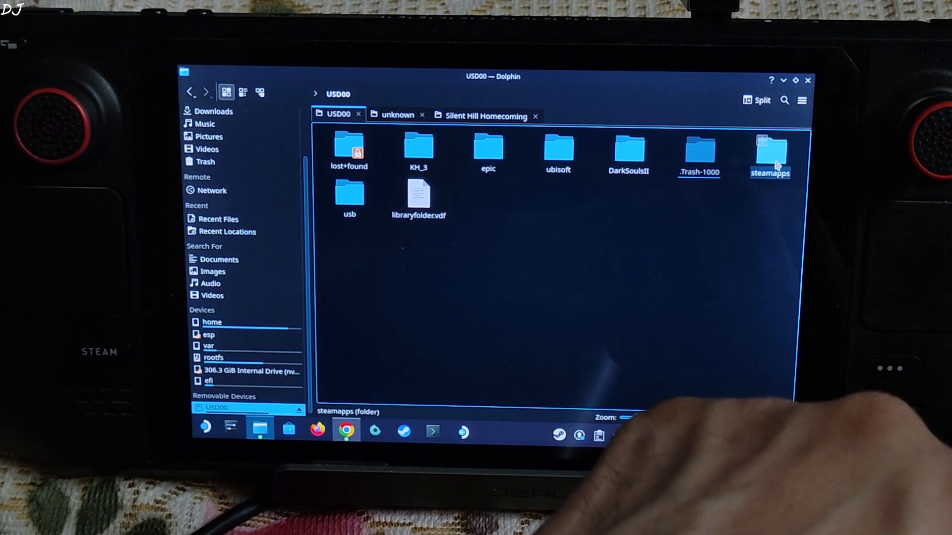
{"action": "double_click", "coordinate": [769, 149]}
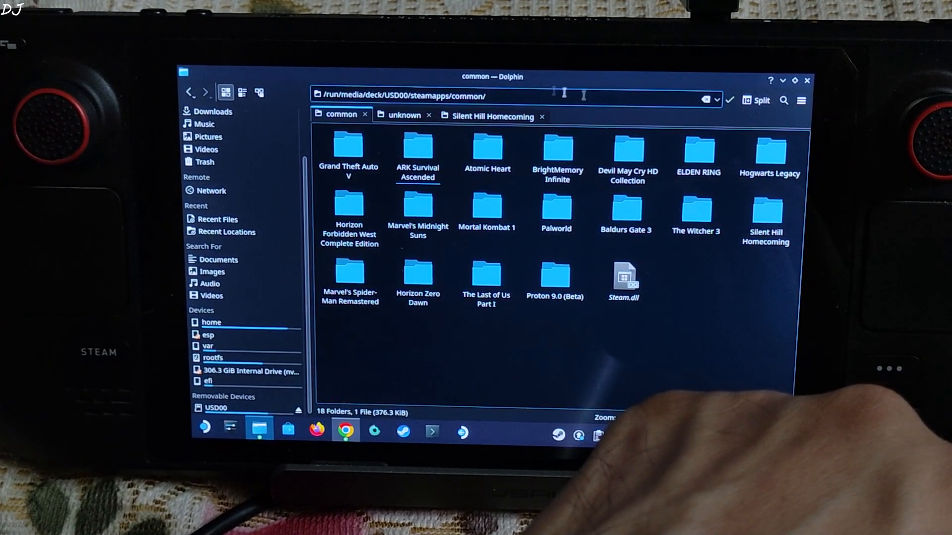
{"action": "left_click", "coordinate": [765, 215]}
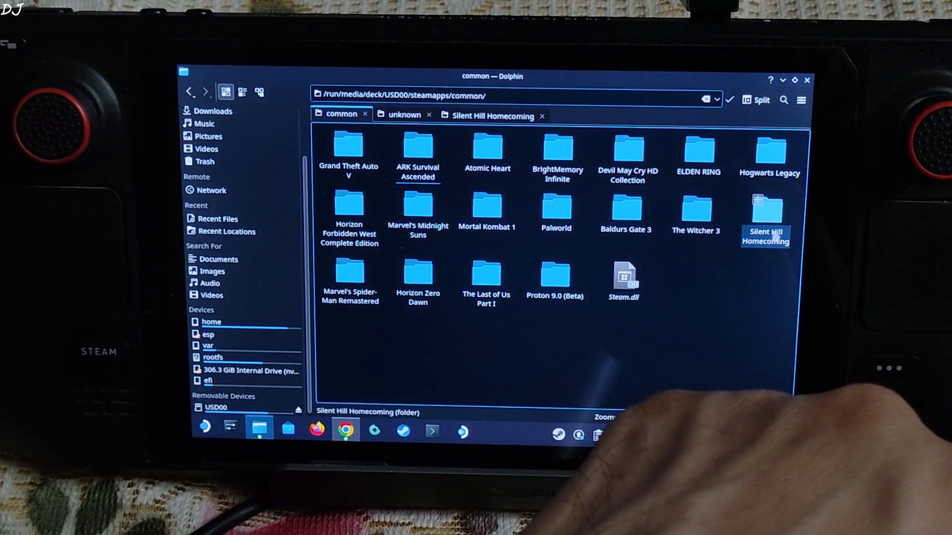
{"action": "double_click", "coordinate": [766, 210]}
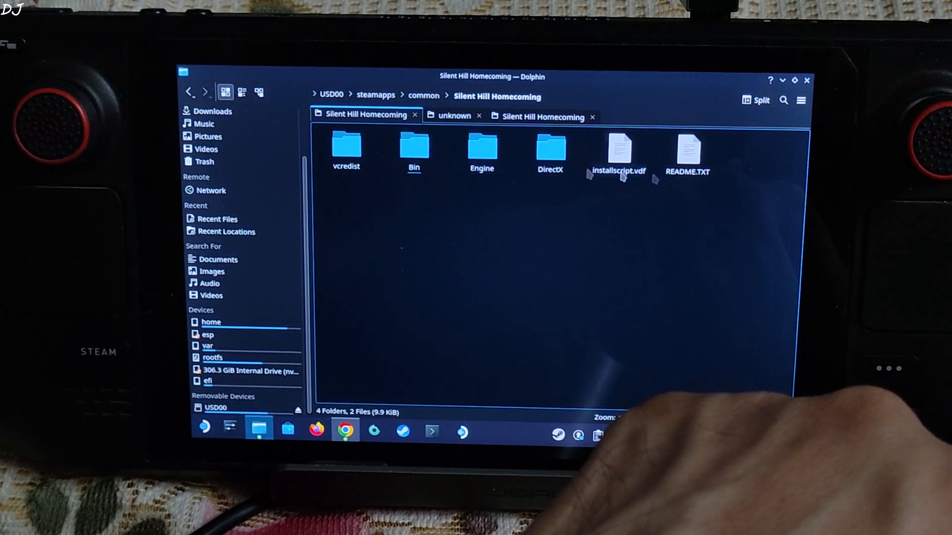
{"action": "left_click", "coordinate": [345, 429]}
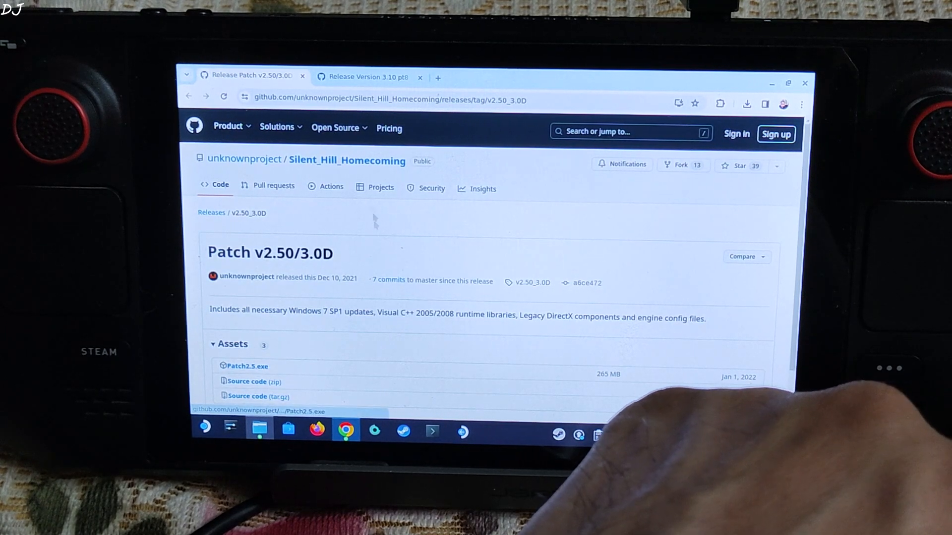
- Download the Patch2.5.exe asset from the v2.50/3.0D GitHub release page
{"action": "left_click", "coordinate": [364, 76]}
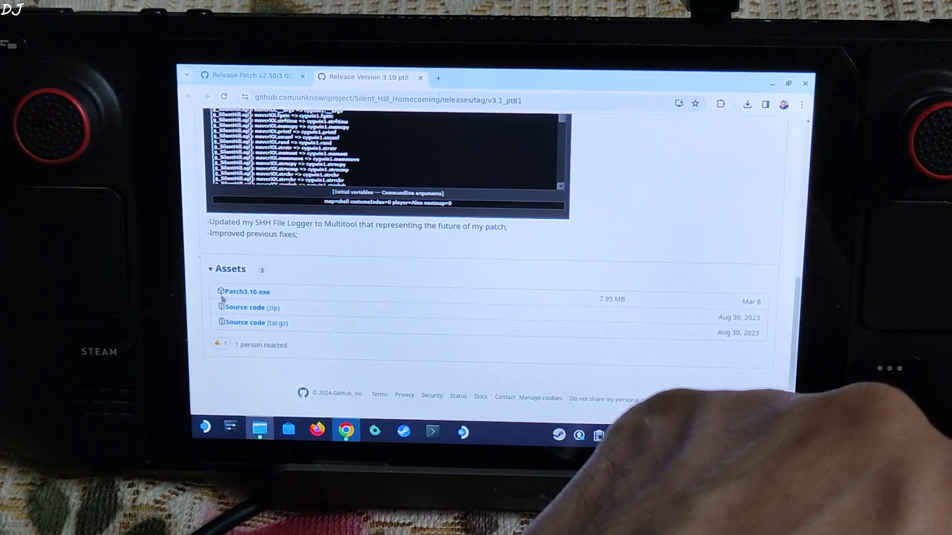
{"action": "mouse_move", "coordinate": [245, 291]}
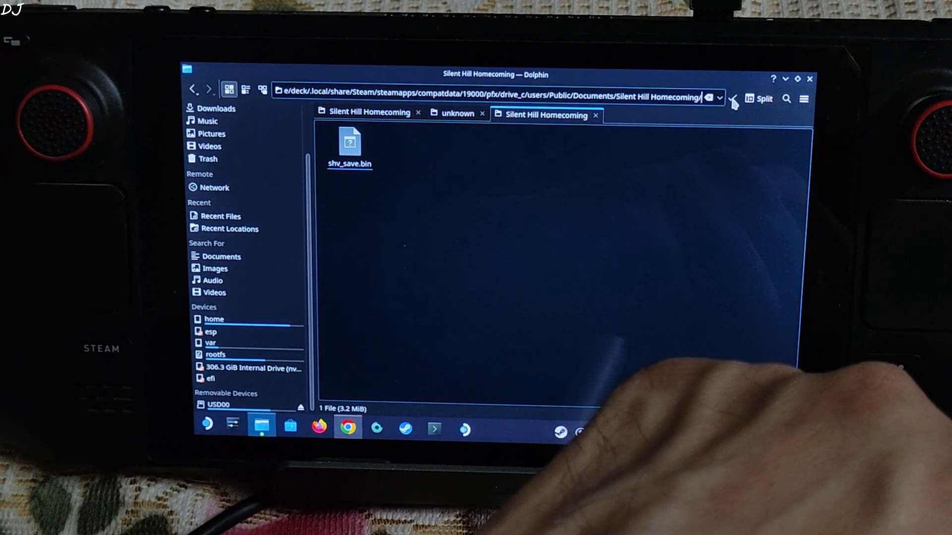
- Copy shv_save.bin from the prefix Documents folder into Downloads/savegame, overwriting the existing copy
{"action": "left_click", "coordinate": [498, 97]}
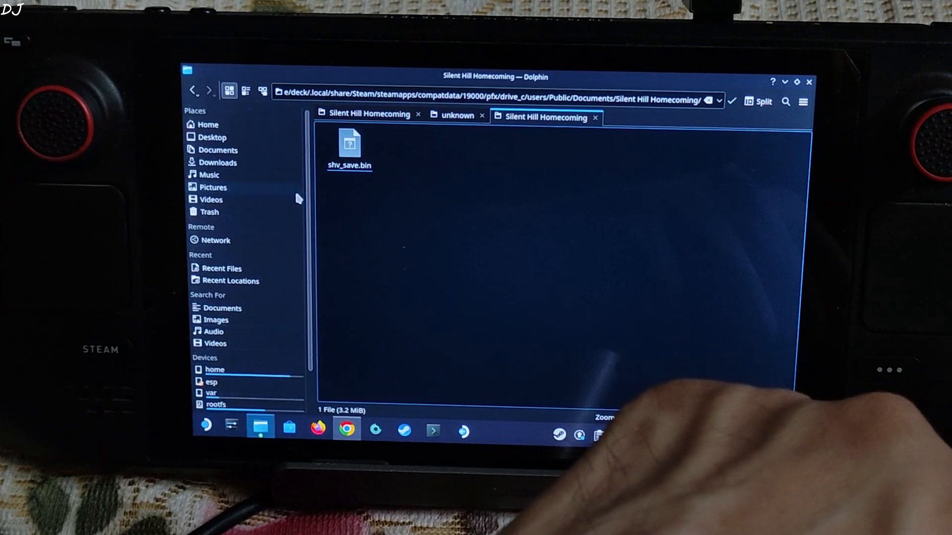
{"action": "left_click", "coordinate": [218, 161]}
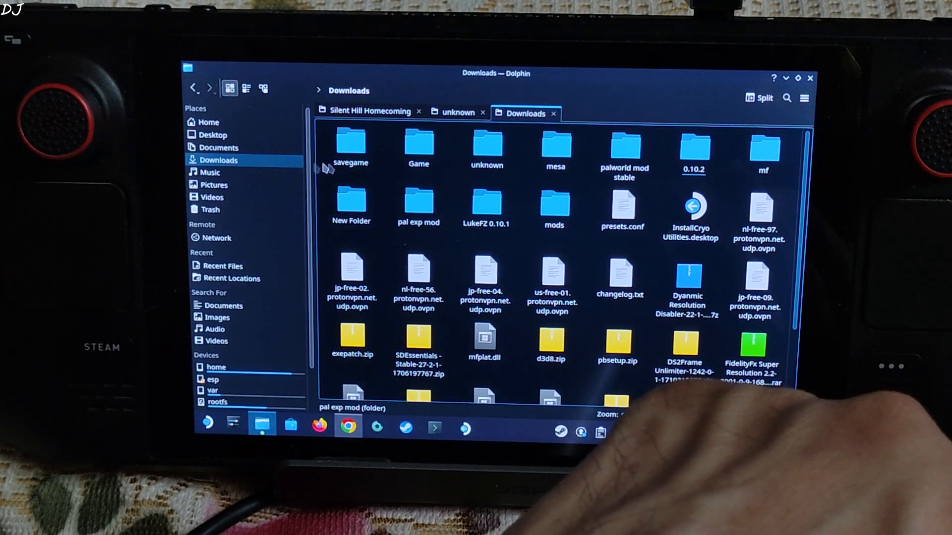
{"action": "double_click", "coordinate": [350, 145]}
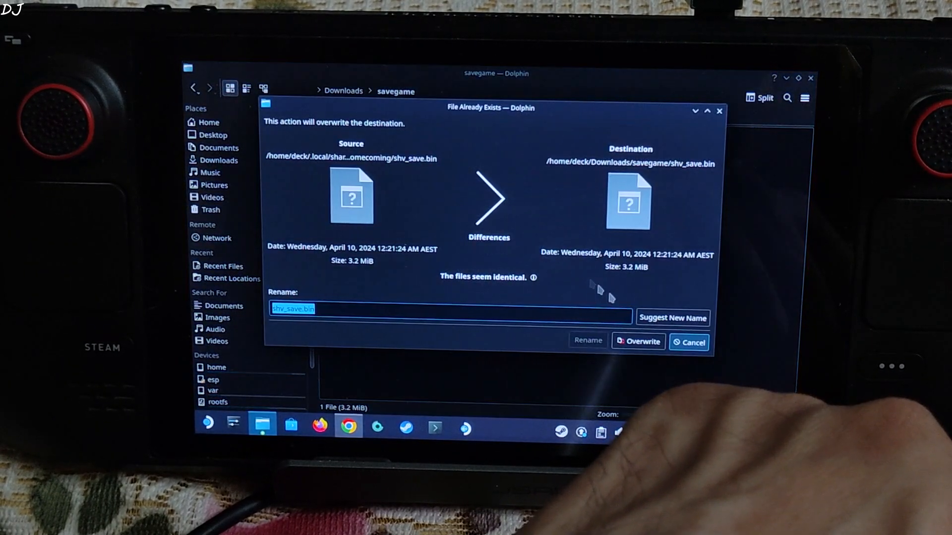
{"action": "left_click", "coordinate": [638, 341]}
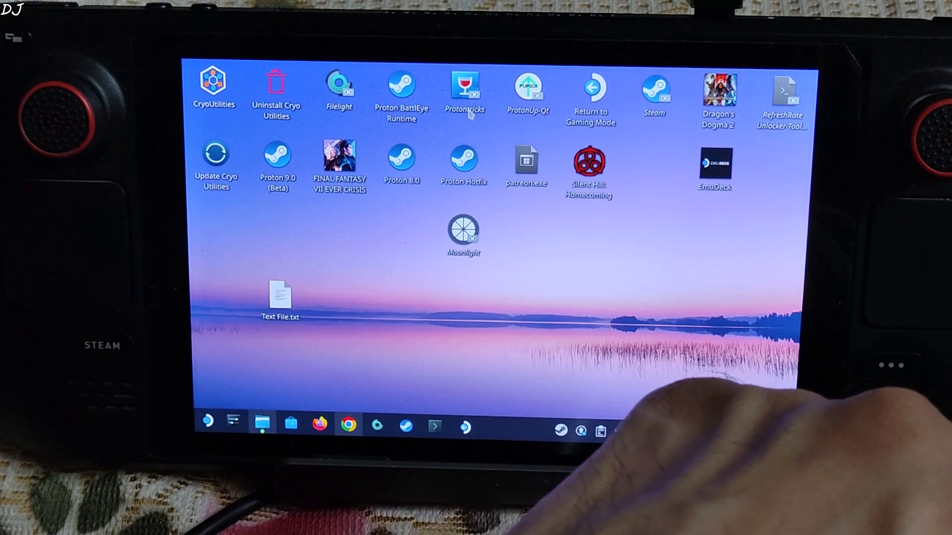
- Start Protontricks, pick the game's 19000 wineprefix and run its Wine file explorer
{"action": "double_click", "coordinate": [464, 91]}
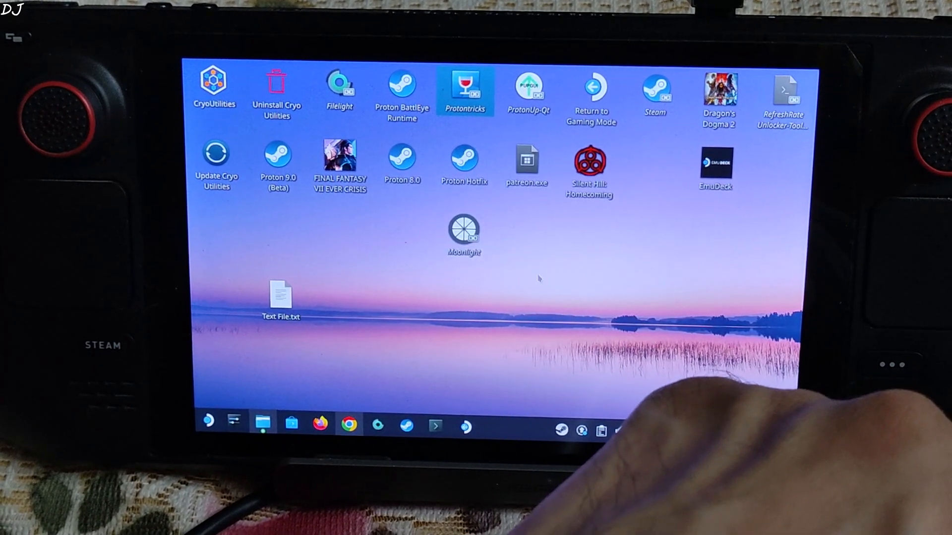
{"action": "double_click", "coordinate": [464, 85]}
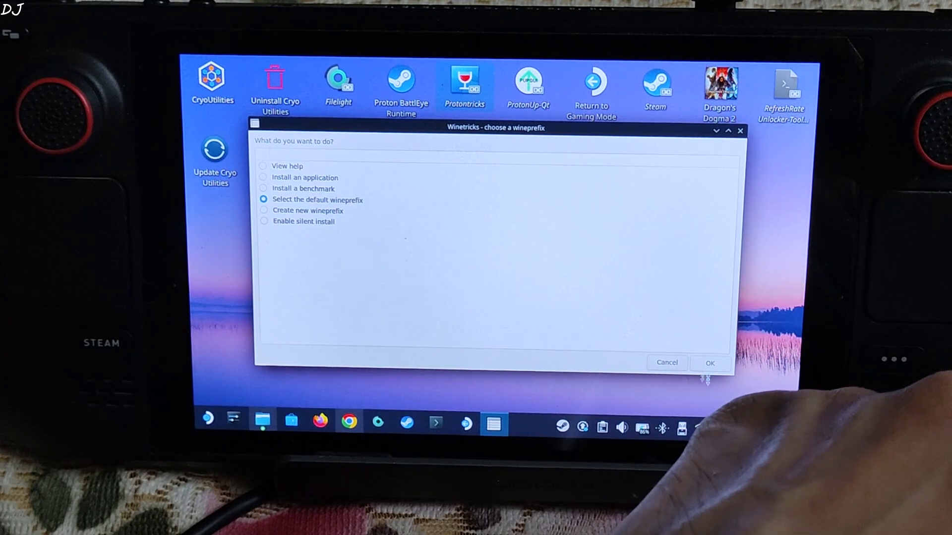
{"action": "left_click", "coordinate": [710, 362]}
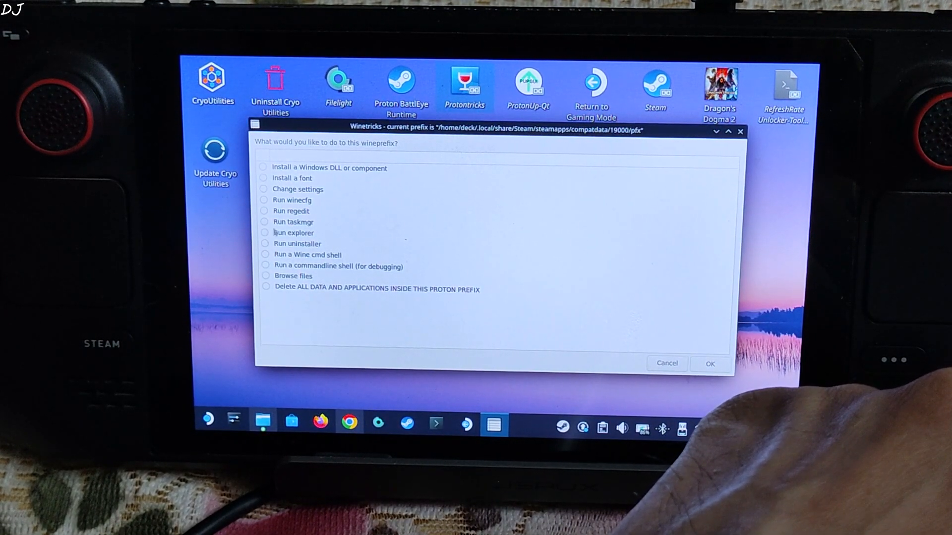
{"action": "left_click", "coordinate": [293, 232]}
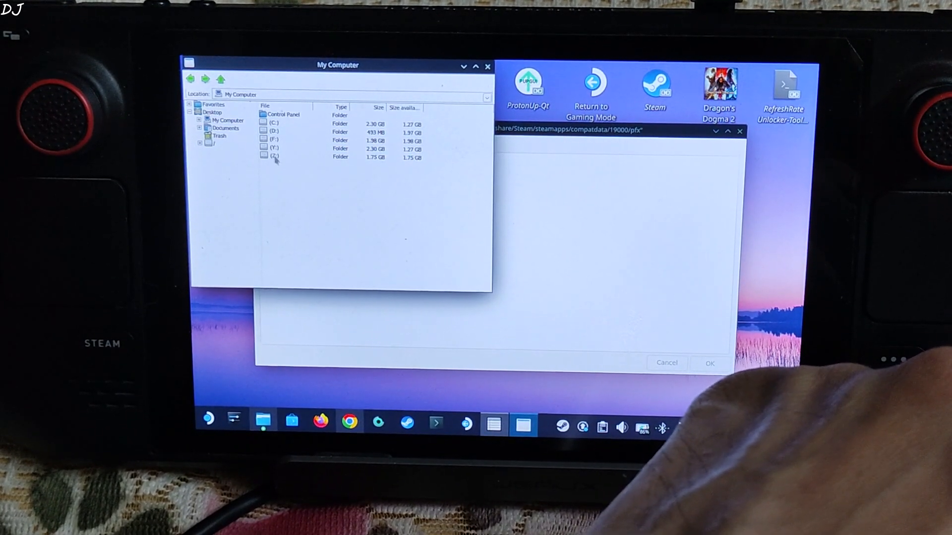
- Browse Z: into Downloads/unknown and select Patch2.5.exe
{"action": "double_click", "coordinate": [274, 158]}
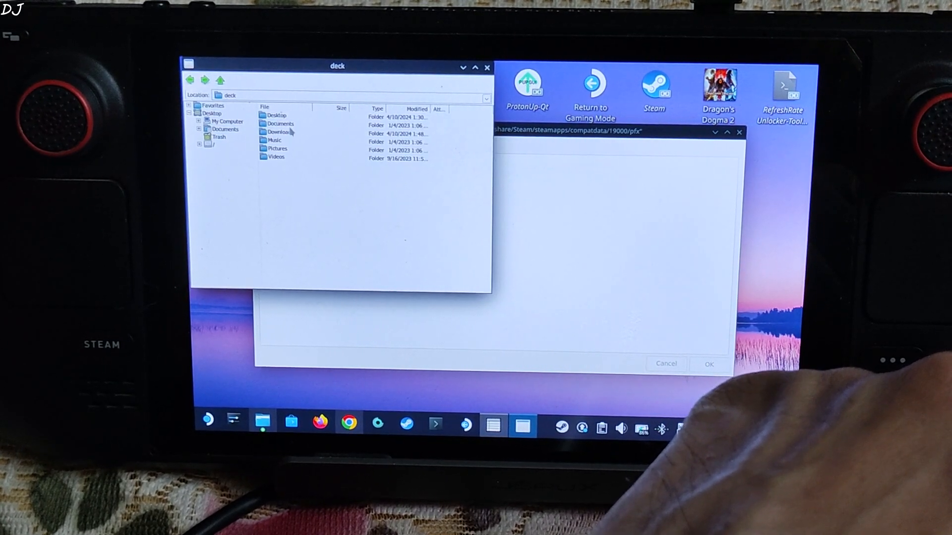
{"action": "double_click", "coordinate": [278, 132]}
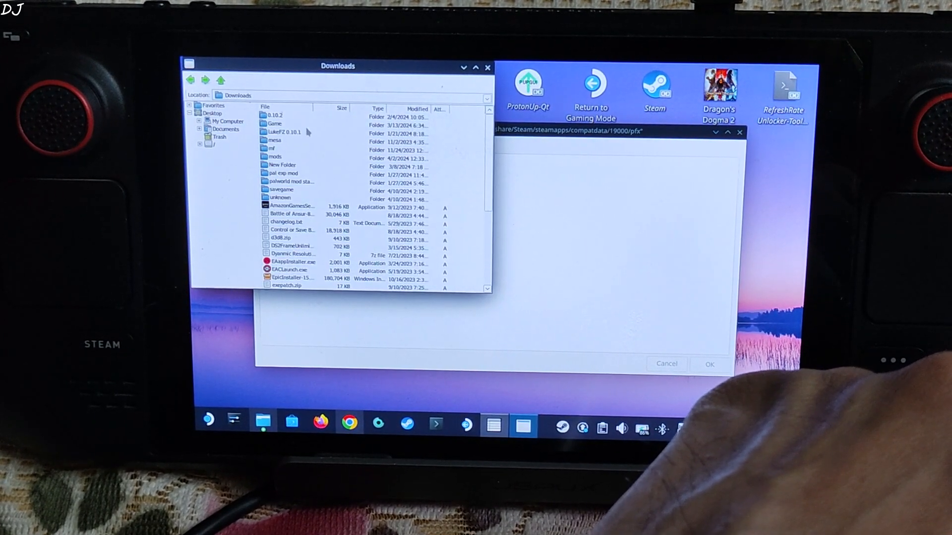
{"action": "double_click", "coordinate": [279, 197]}
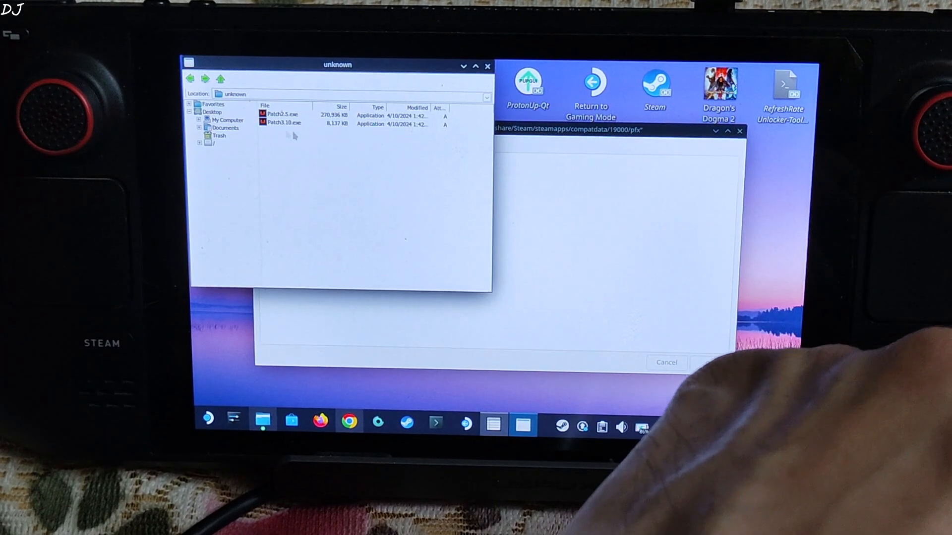
{"action": "left_click", "coordinate": [281, 115]}
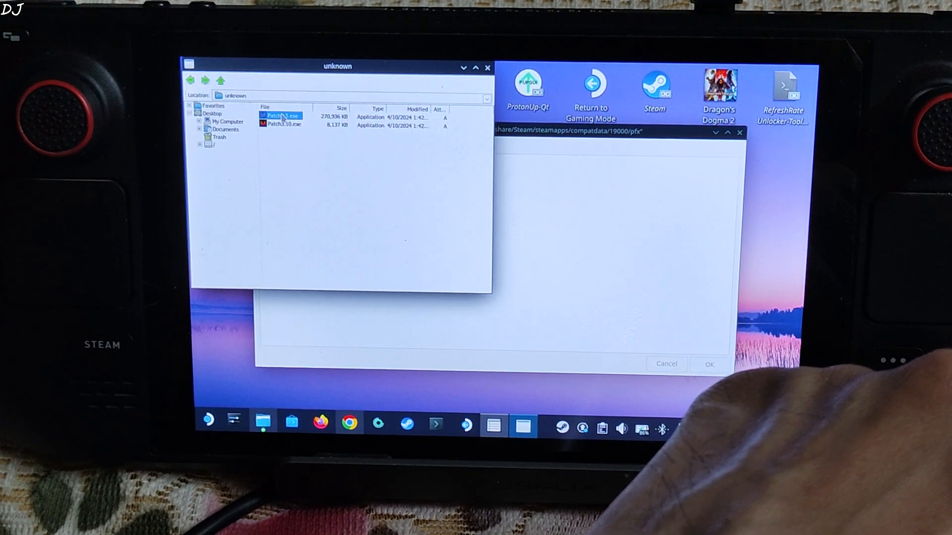
- Run Patch2.5.exe, accept the license and continue past the information page
{"action": "double_click", "coordinate": [281, 116]}
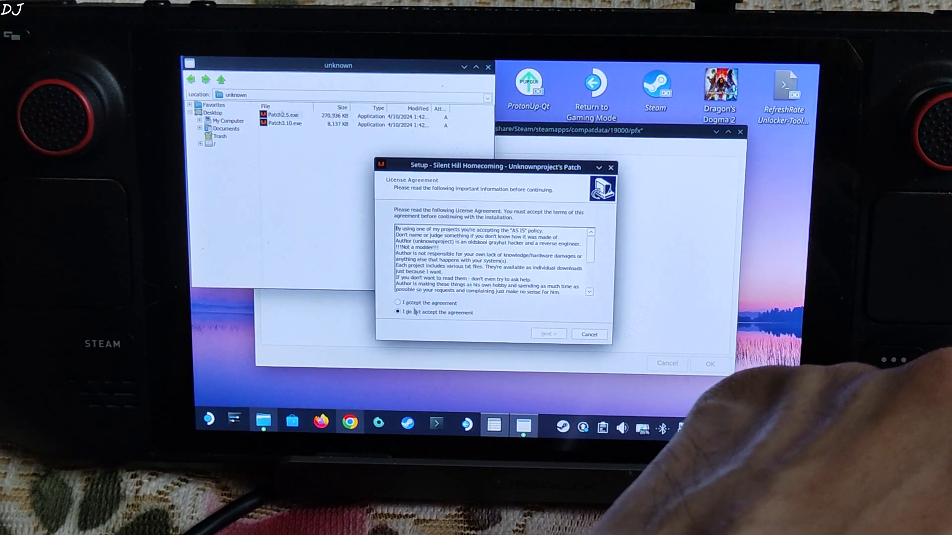
{"action": "left_click", "coordinate": [398, 304]}
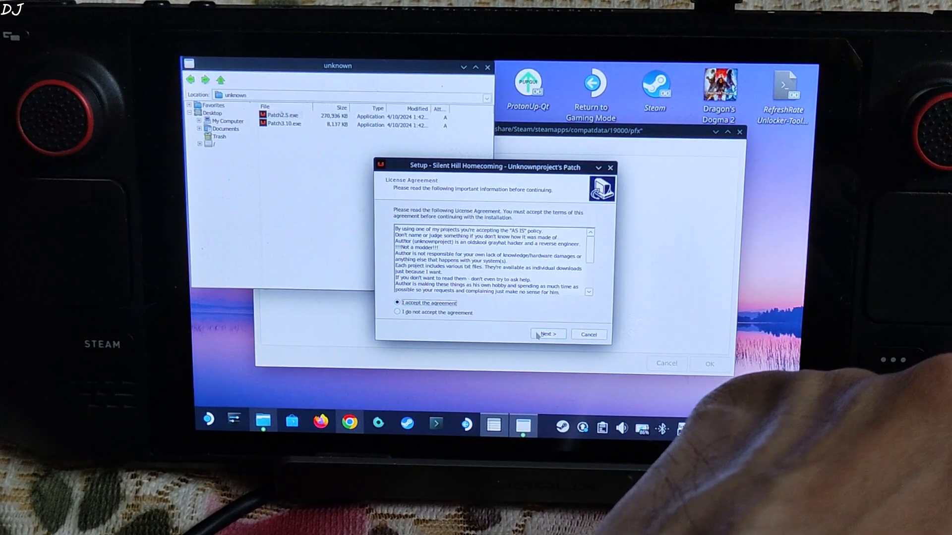
{"action": "left_click", "coordinate": [547, 334]}
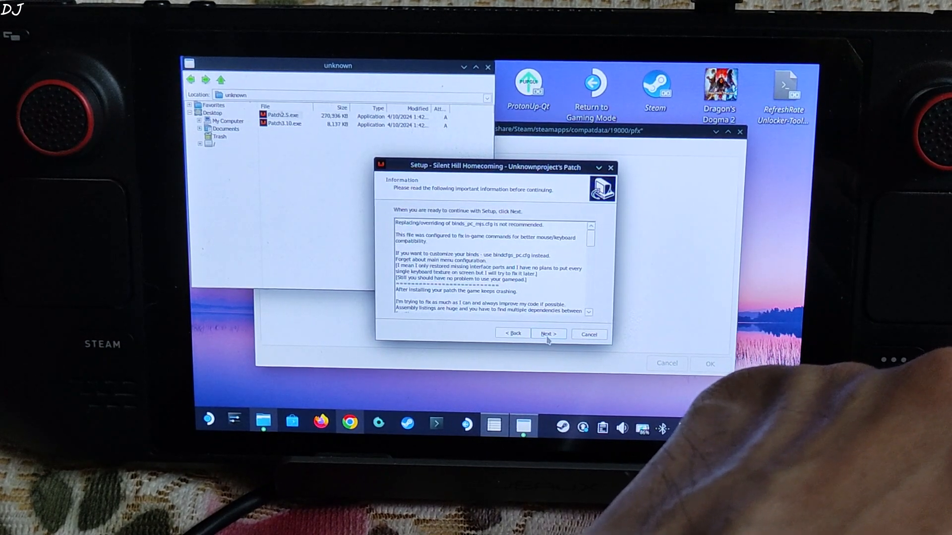
{"action": "left_click", "coordinate": [547, 334]}
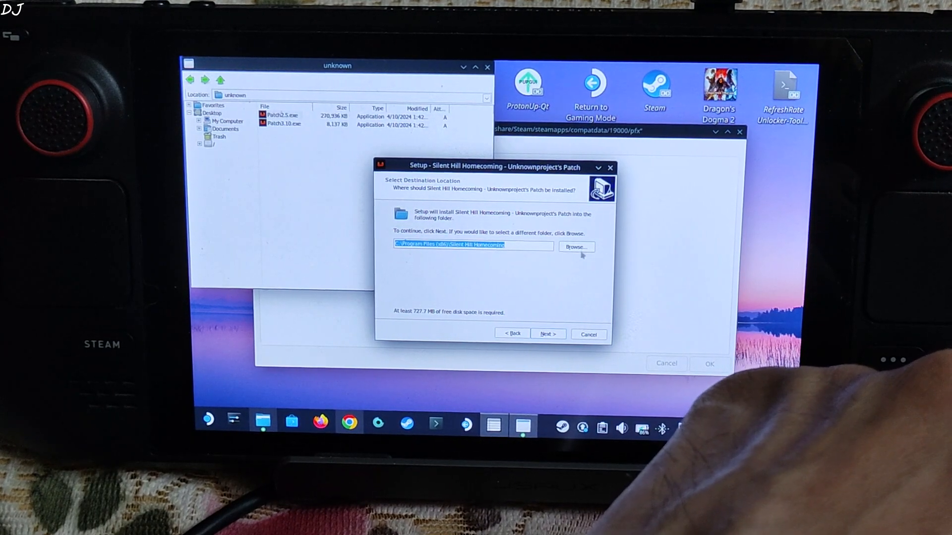
- Set the install destination to D:\steamapps\common\Silent Hill Homecoming and continue
{"action": "left_click", "coordinate": [575, 246]}
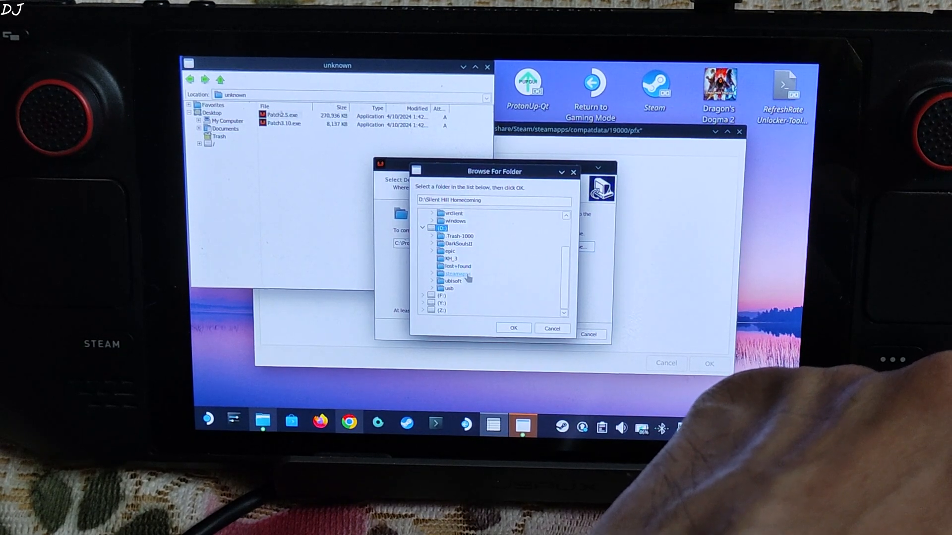
{"action": "left_click", "coordinate": [431, 274]}
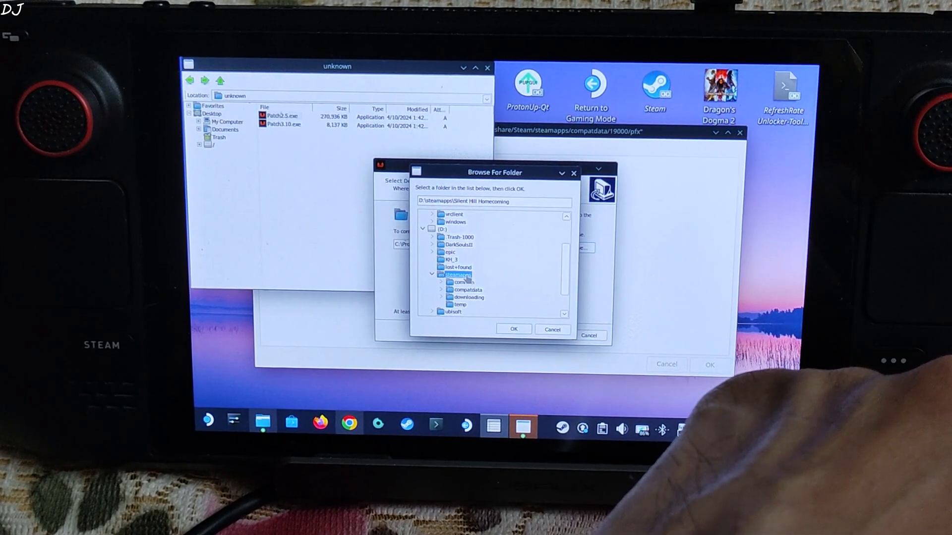
{"action": "left_click", "coordinate": [464, 274]}
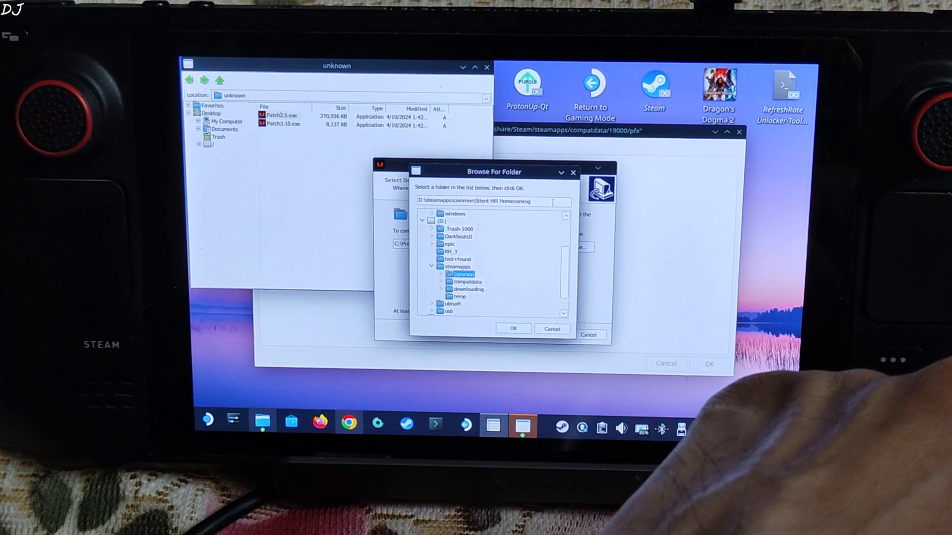
{"action": "double_click", "coordinate": [464, 273]}
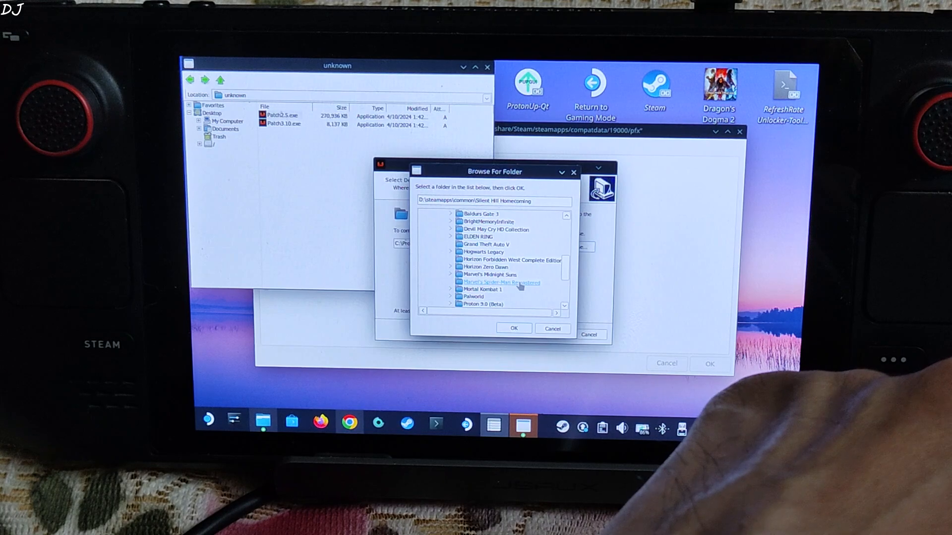
{"action": "scroll", "scroll_direction": "down", "scroll_amount": 3}
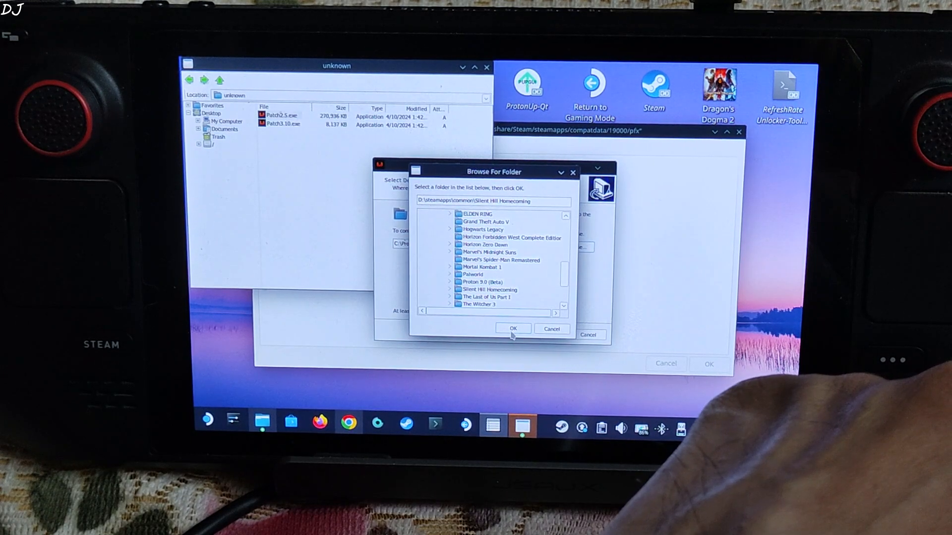
{"action": "left_click", "coordinate": [511, 328]}
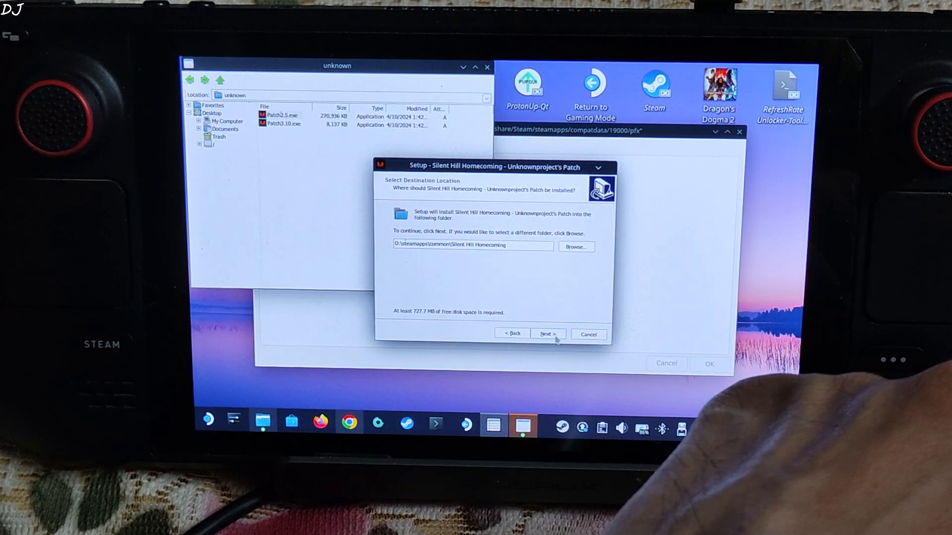
{"action": "left_click", "coordinate": [547, 335]}
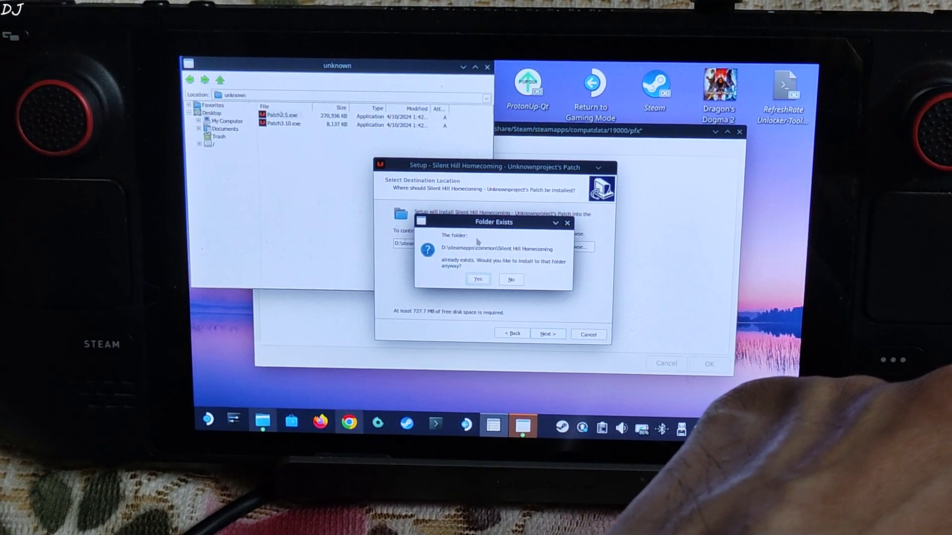
- Confirm installing into the existing game folder, install the patch and finish setup
{"action": "left_click", "coordinate": [478, 280]}
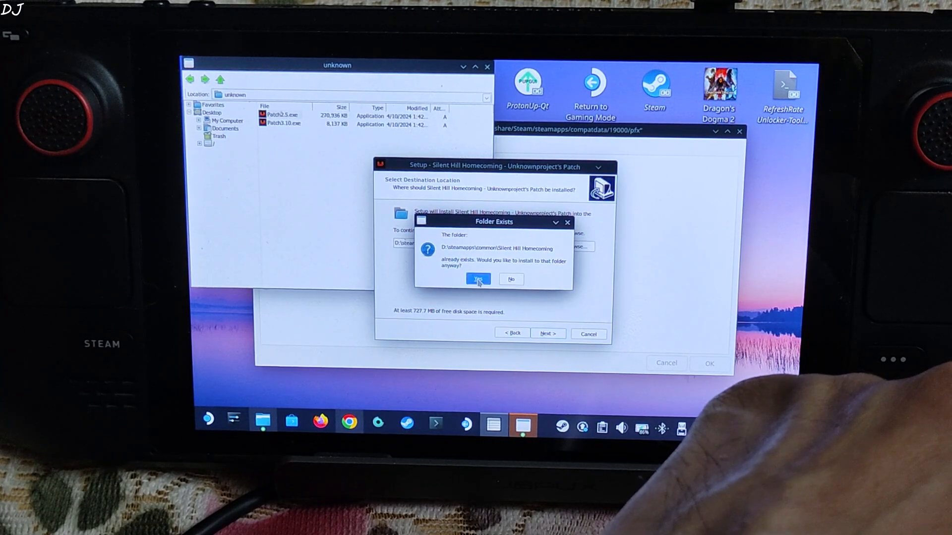
{"action": "left_click", "coordinate": [477, 279]}
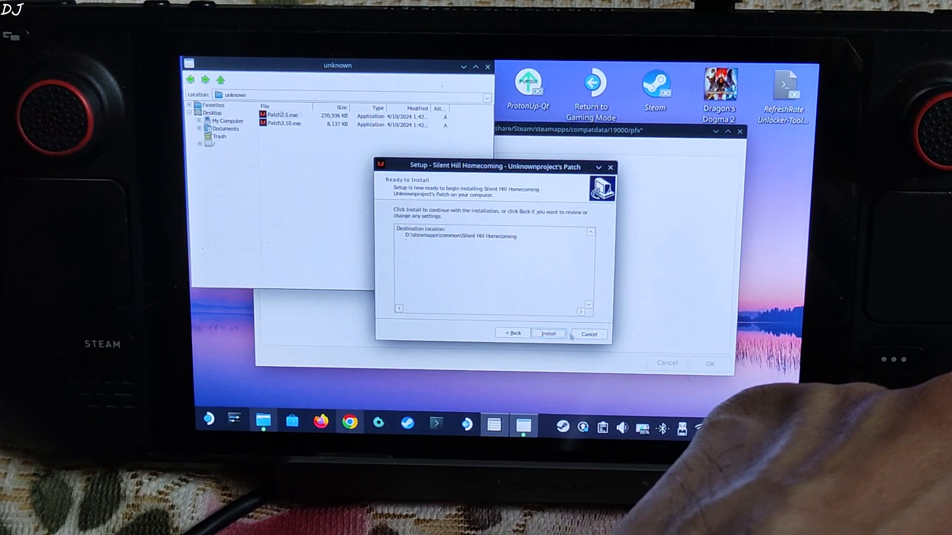
{"action": "left_click", "coordinate": [548, 334]}
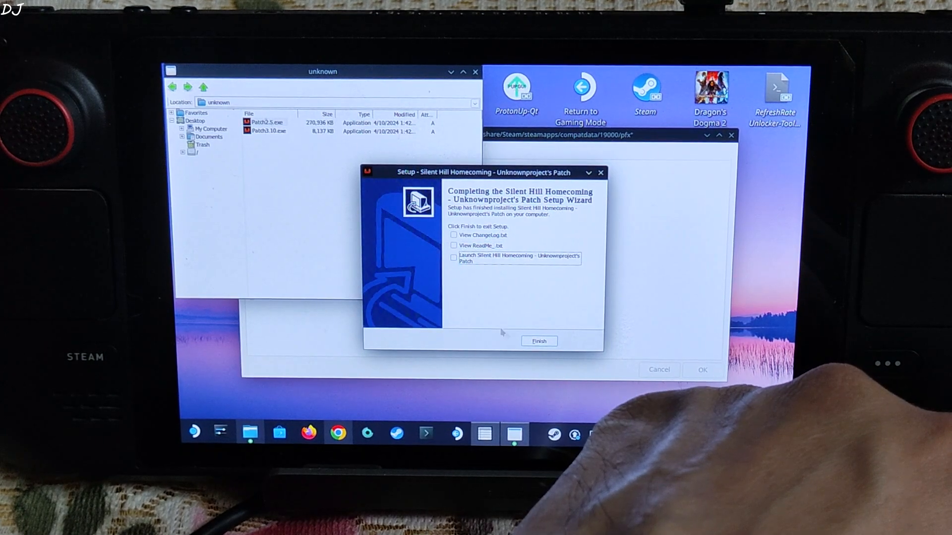
{"action": "left_click", "coordinate": [537, 340]}
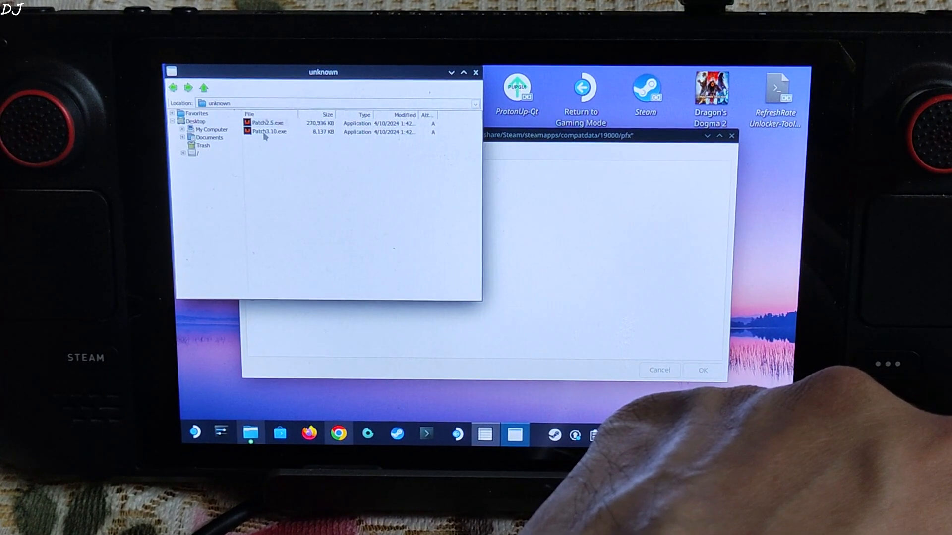
- Run Patch3.10.exe, accept the license and continue without extra shortcuts or portable mode
{"action": "left_click", "coordinate": [269, 131]}
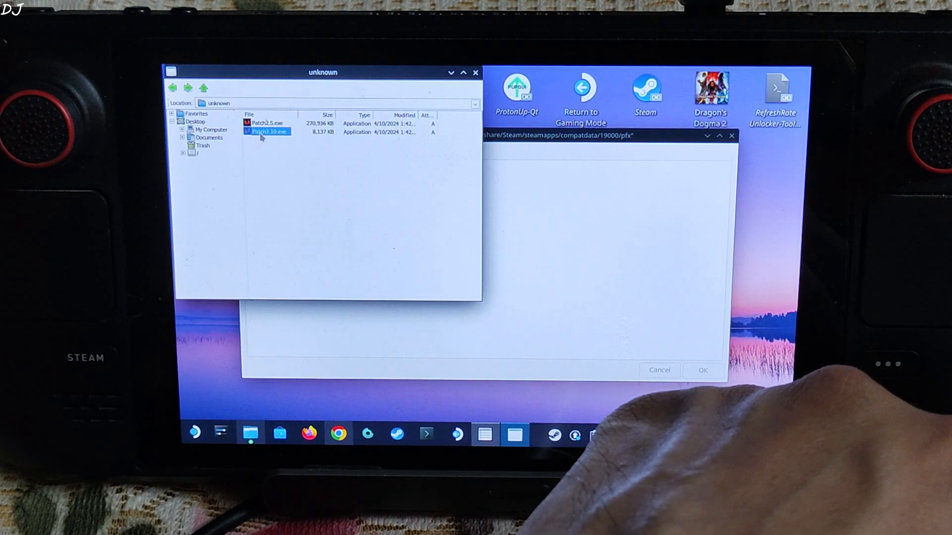
{"action": "double_click", "coordinate": [267, 132]}
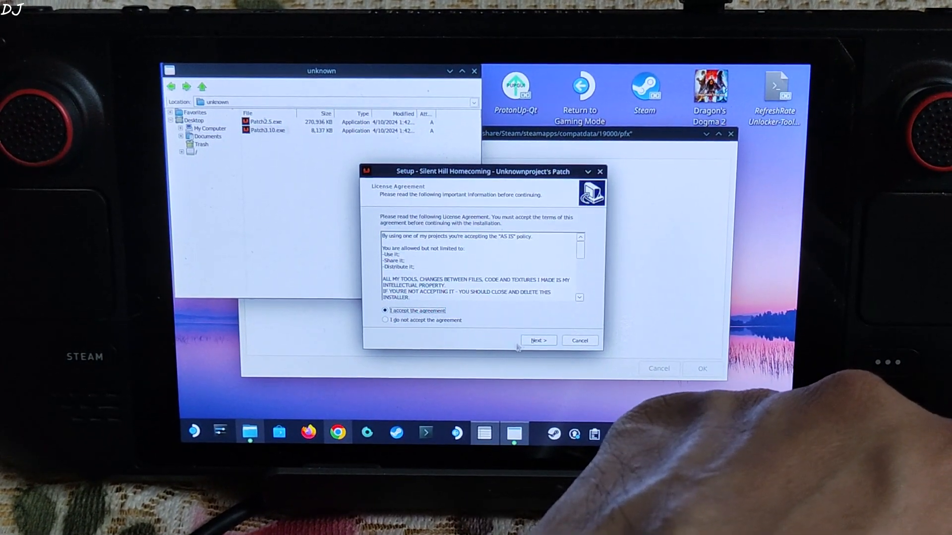
{"action": "left_click", "coordinate": [537, 340]}
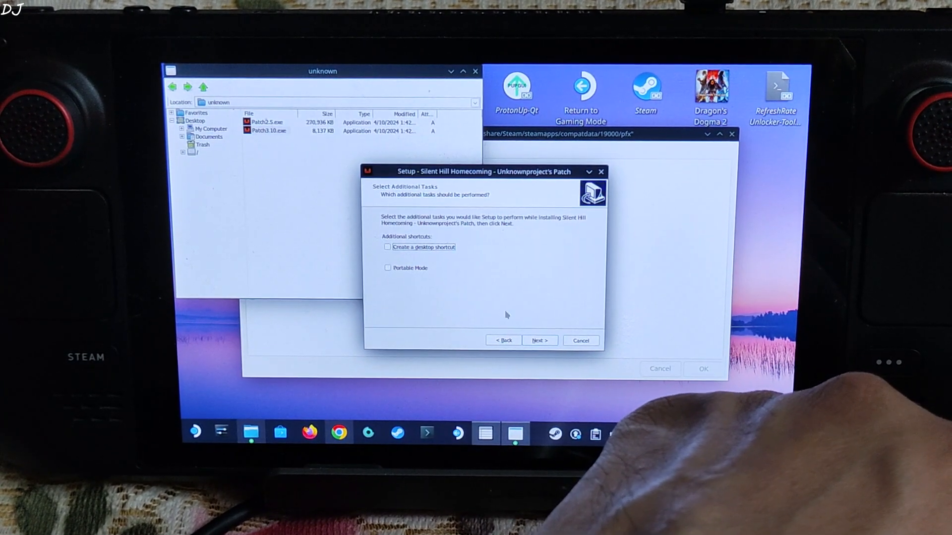
{"action": "left_click", "coordinate": [540, 340]}
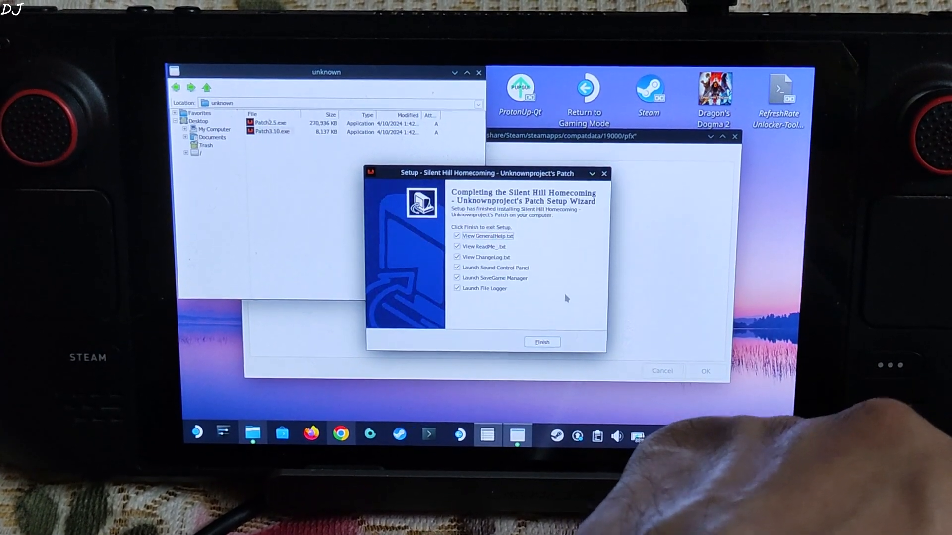
- Uncheck all post-install launch/view options and finish the Patch3.10 setup
{"action": "left_click", "coordinate": [456, 288]}
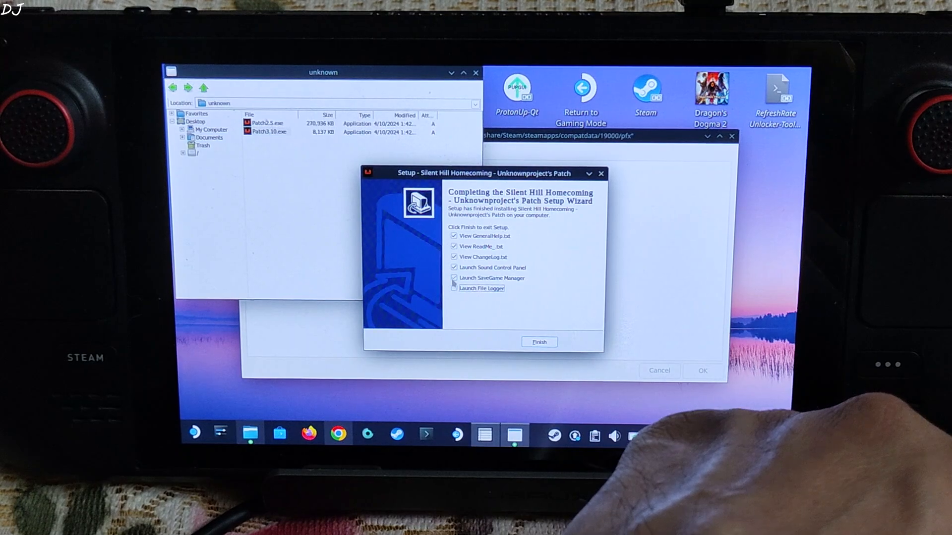
{"action": "left_click", "coordinate": [454, 236]}
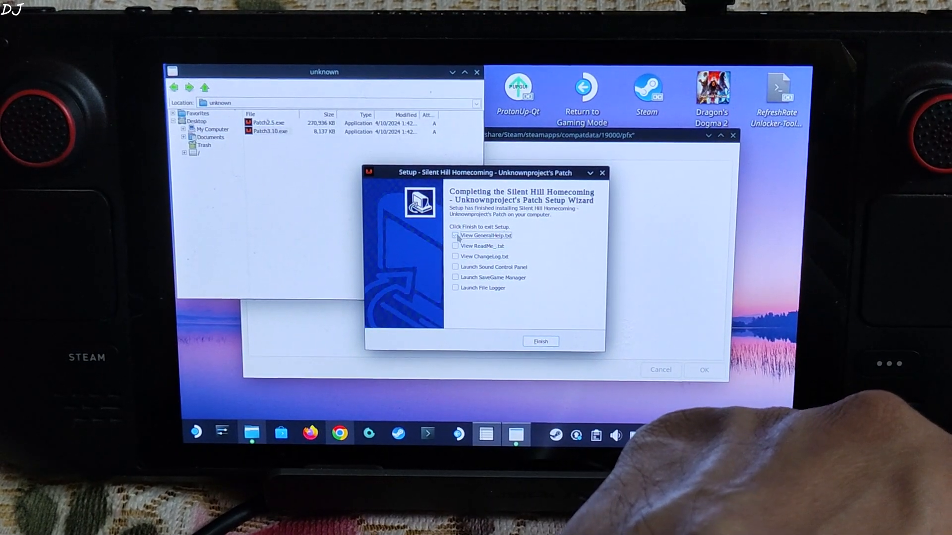
{"action": "left_click", "coordinate": [539, 341]}
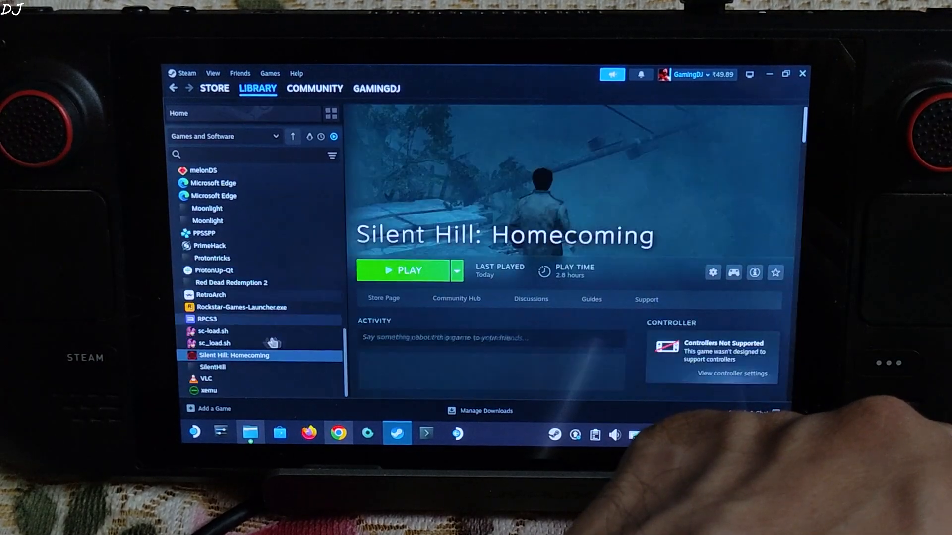
- Browse Silent Hill: Homecoming's local files into Bin_v3.0 and reveal the full path to SilentHill.exe
{"action": "right_click", "coordinate": [234, 355]}
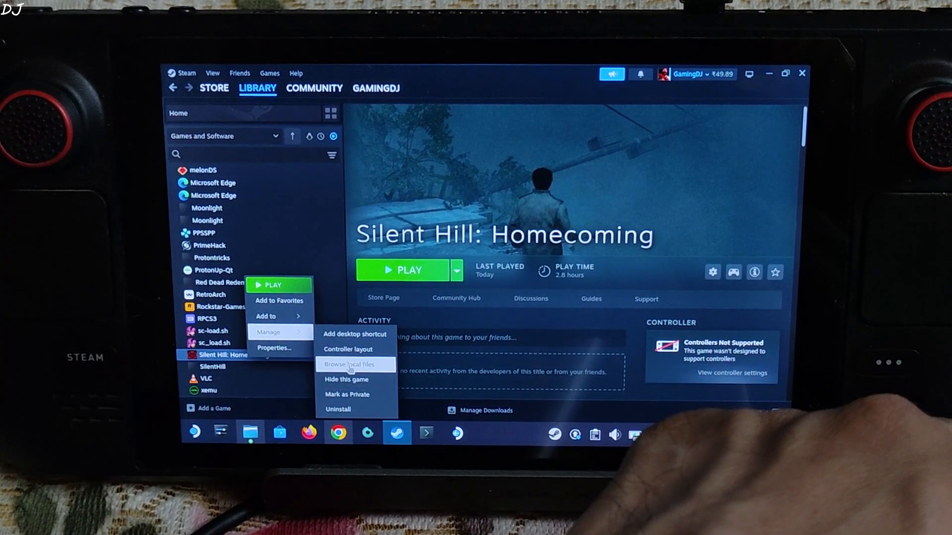
{"action": "left_click", "coordinate": [350, 364]}
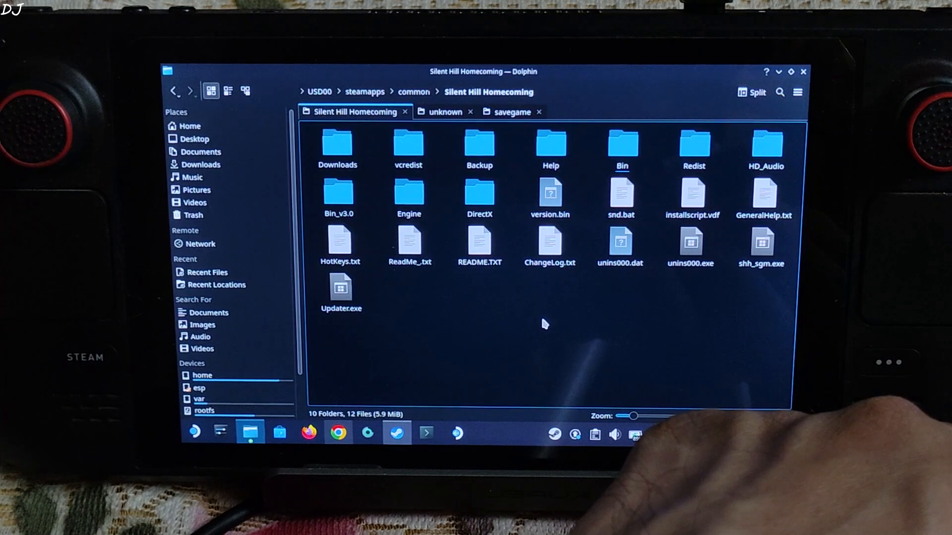
{"action": "mouse_move", "coordinate": [426, 321]}
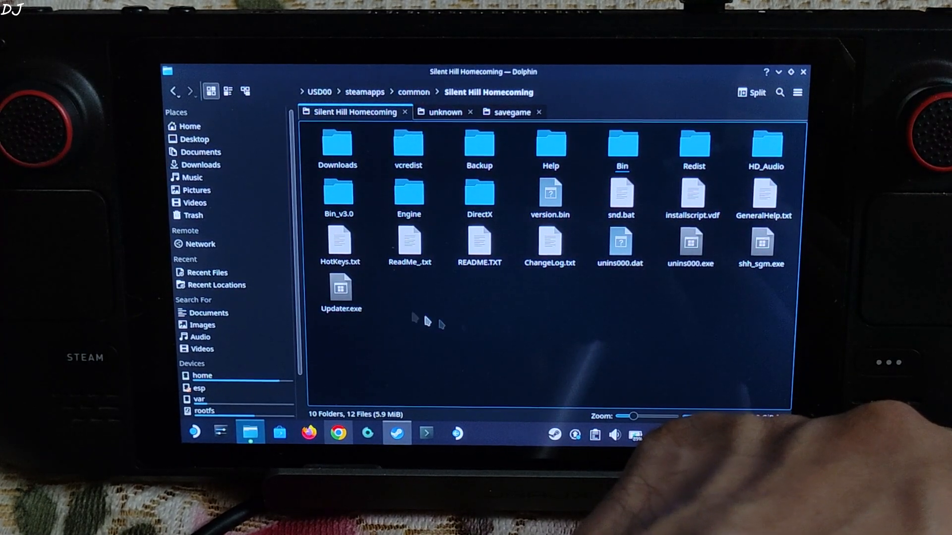
{"action": "left_click", "coordinate": [340, 243]}
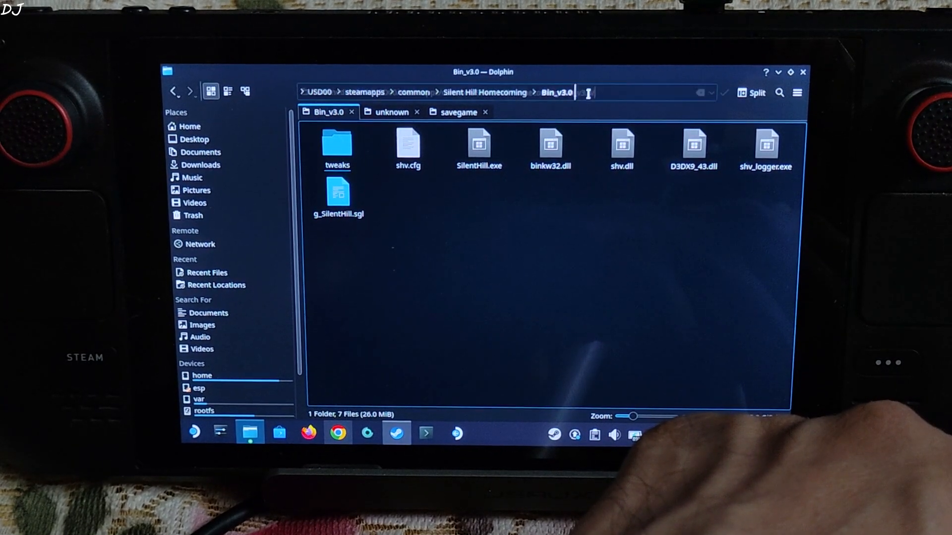
{"action": "left_click", "coordinate": [644, 93]}
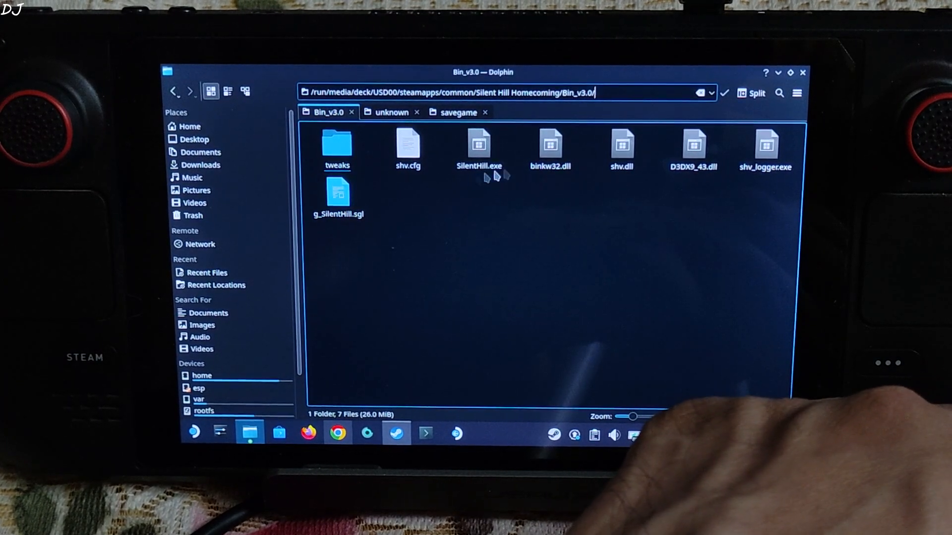
{"action": "left_click", "coordinate": [396, 433]}
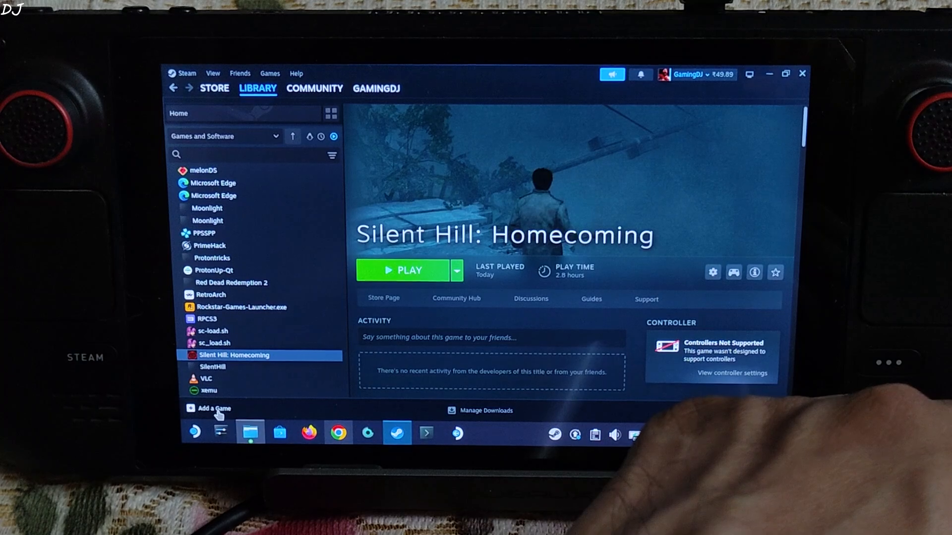
- Start adding a non-Steam game and browse into the USD00 drive's steamapps/common folder
{"action": "left_click", "coordinate": [214, 408]}
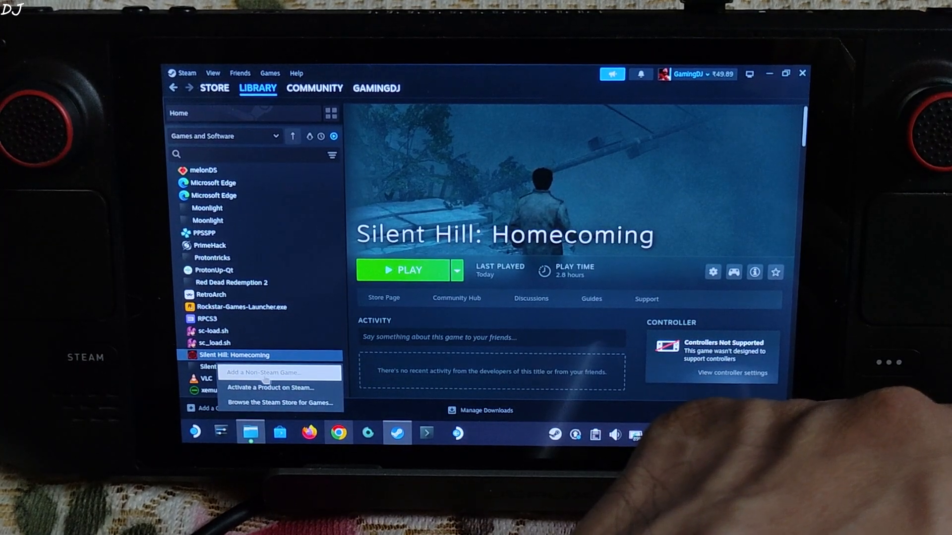
{"action": "left_click", "coordinate": [264, 371]}
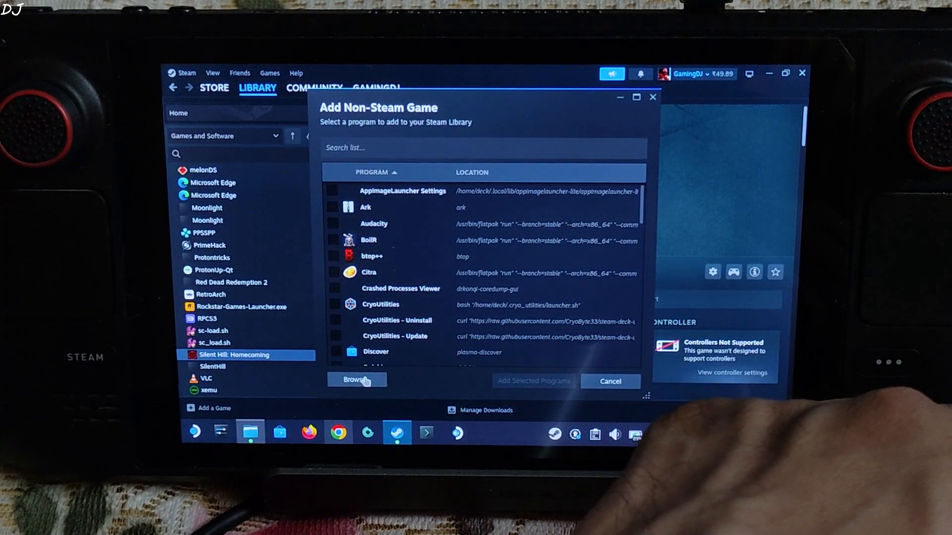
{"action": "left_click", "coordinate": [356, 380]}
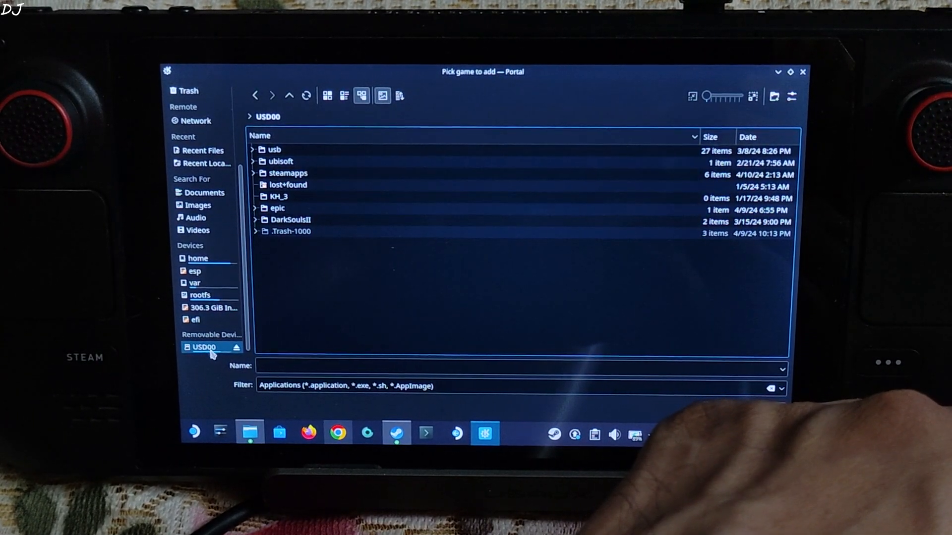
{"action": "left_click", "coordinate": [287, 173]}
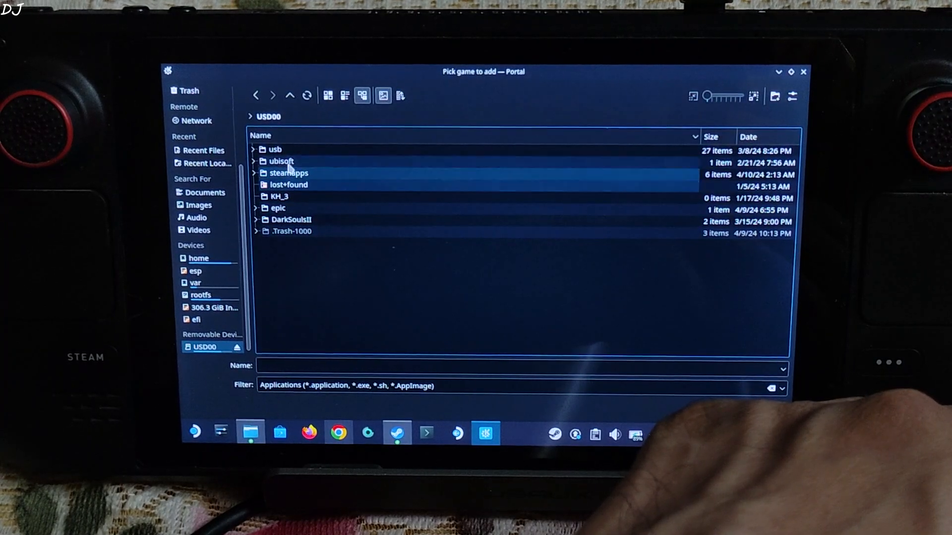
{"action": "double_click", "coordinate": [287, 172]}
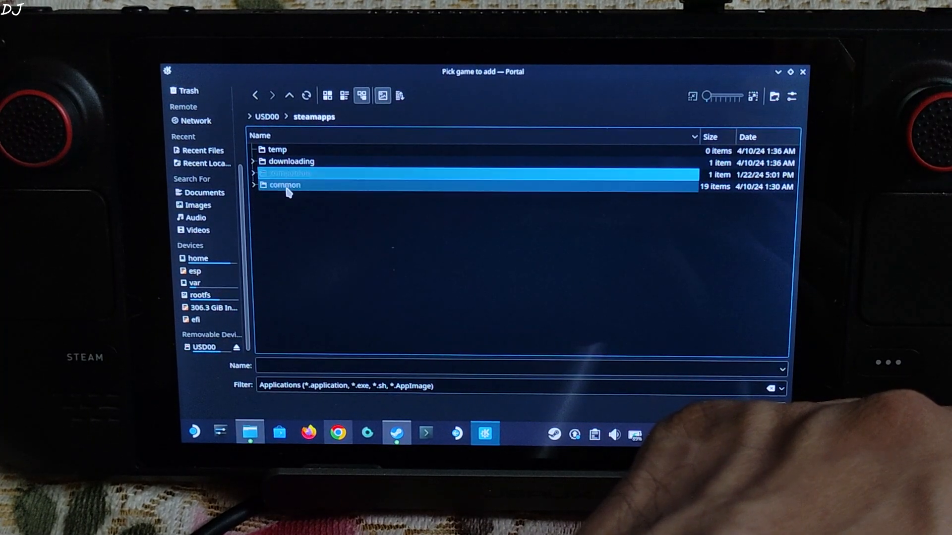
{"action": "double_click", "coordinate": [284, 185]}
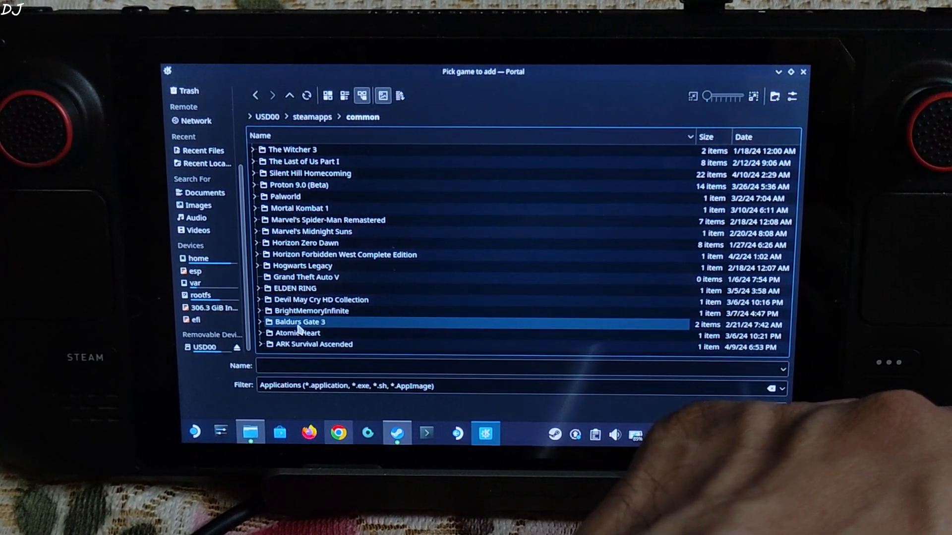
- Select SilentHill.exe in Silent Hill Homecoming/Bin_v3.0, add it to the library and view its new entry
{"action": "left_click", "coordinate": [309, 172]}
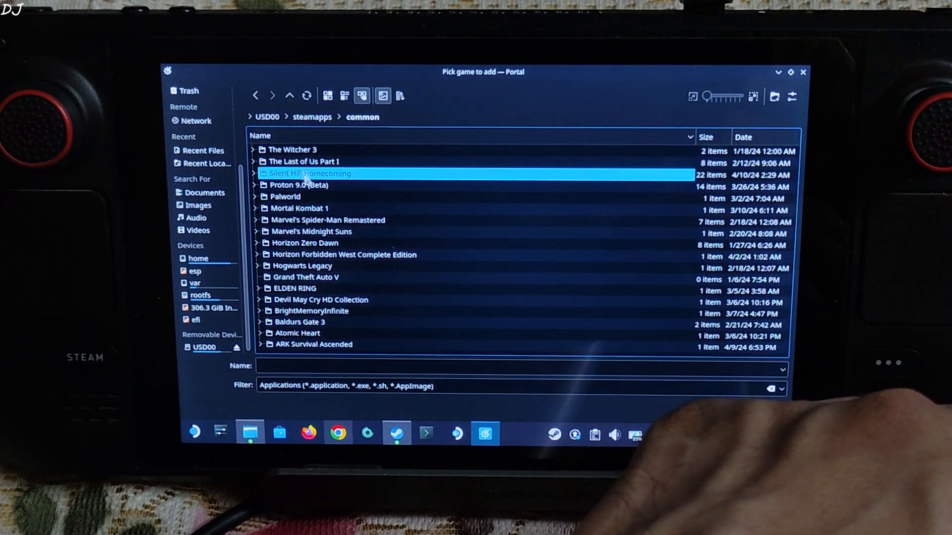
{"action": "double_click", "coordinate": [307, 173]}
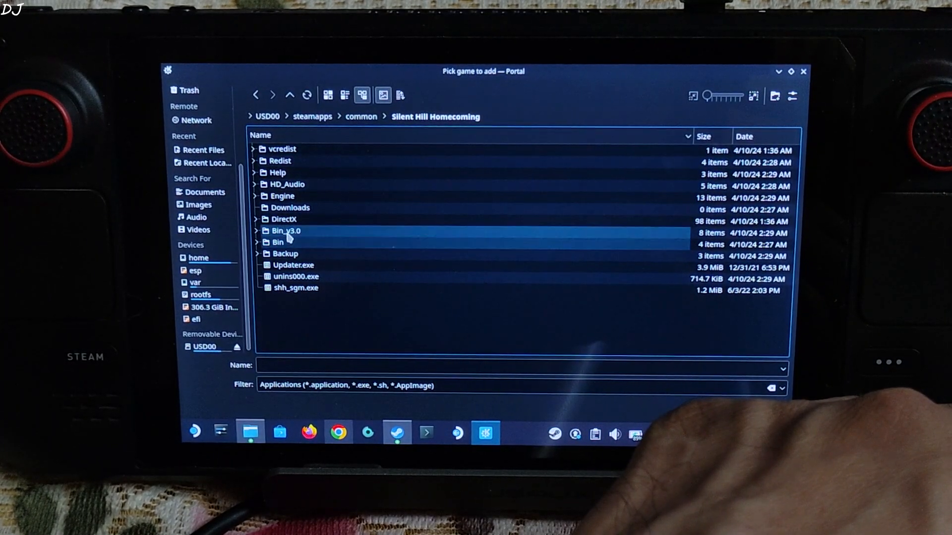
{"action": "double_click", "coordinate": [285, 231]}
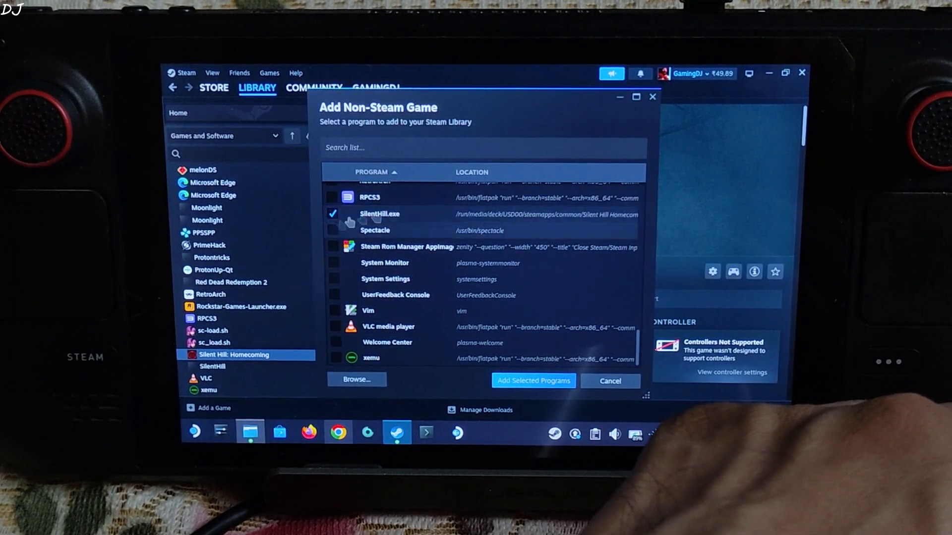
{"action": "left_click", "coordinate": [533, 381]}
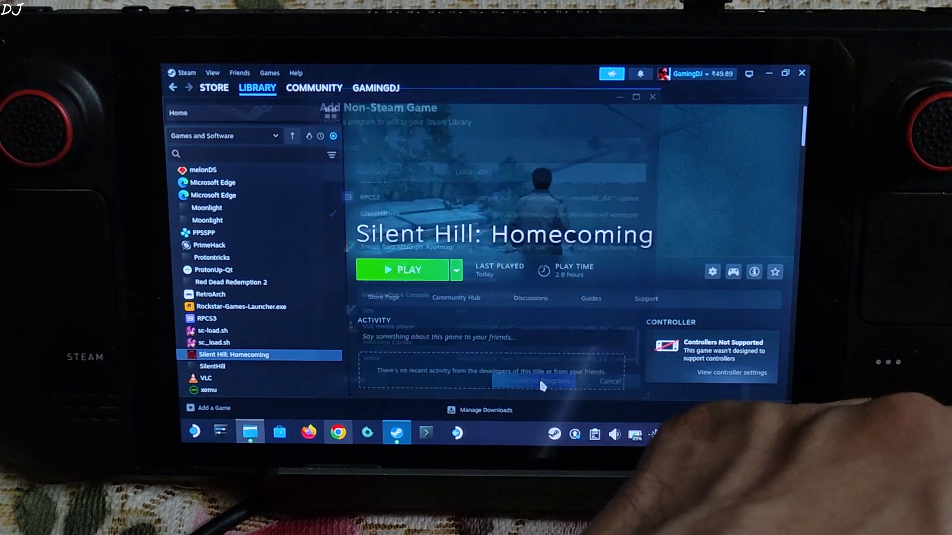
{"action": "left_click", "coordinate": [212, 358]}
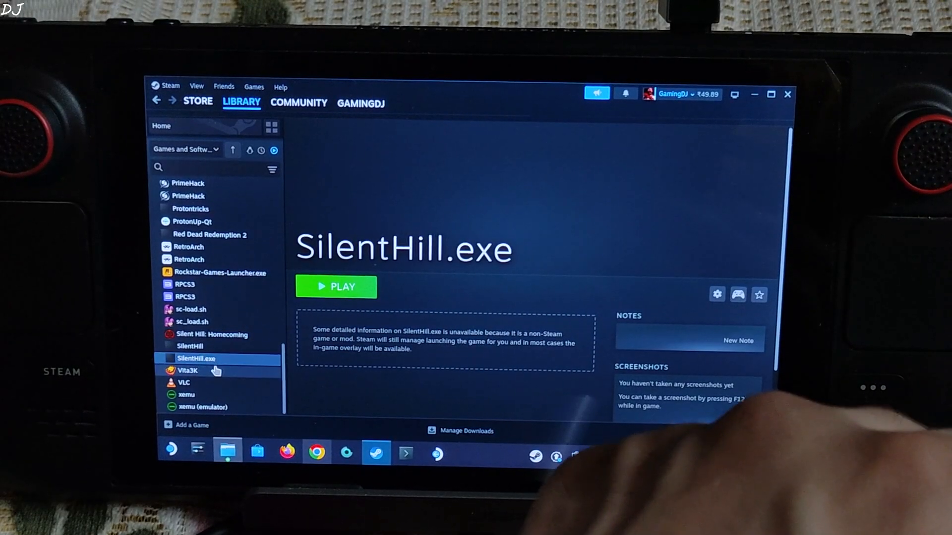
- Copy the savegame folder from Downloads in Dolphin
{"action": "left_click", "coordinate": [336, 287]}
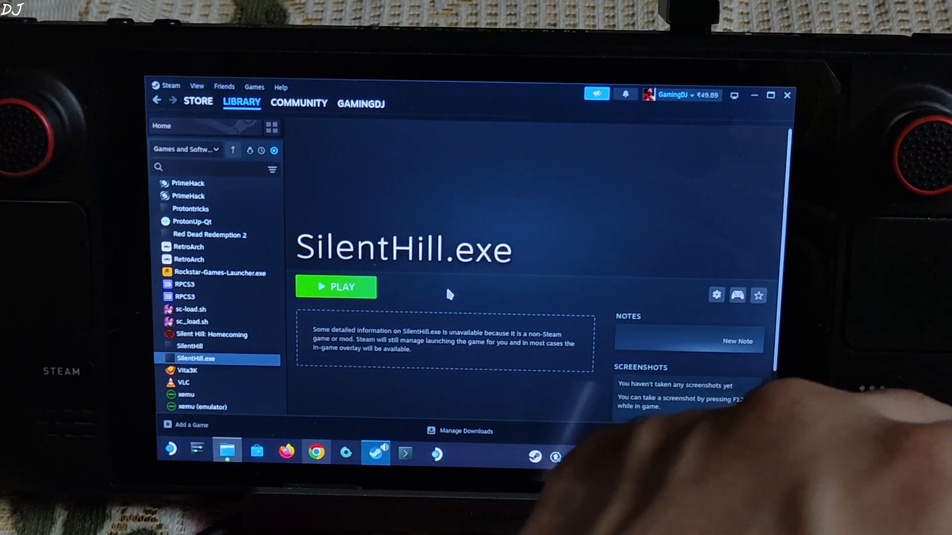
{"action": "left_click", "coordinate": [228, 450]}
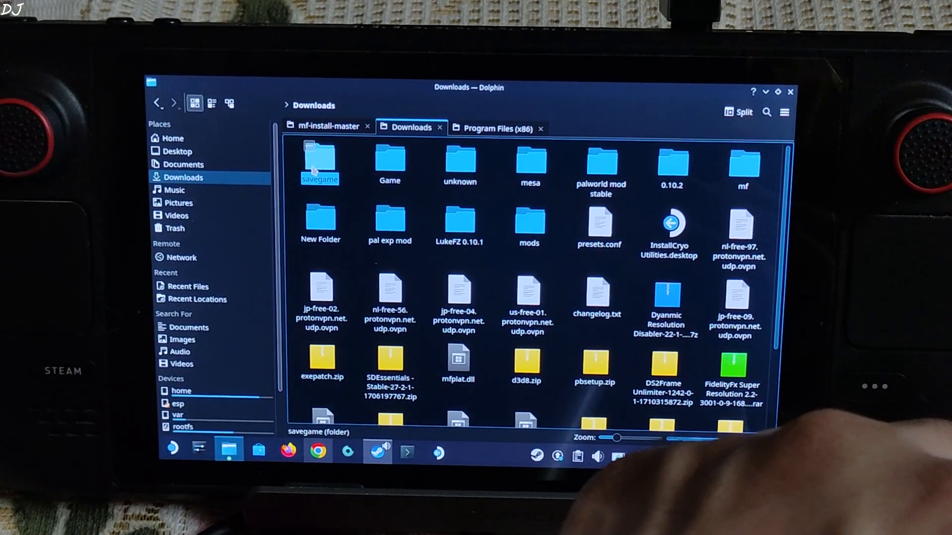
{"action": "double_click", "coordinate": [320, 162]}
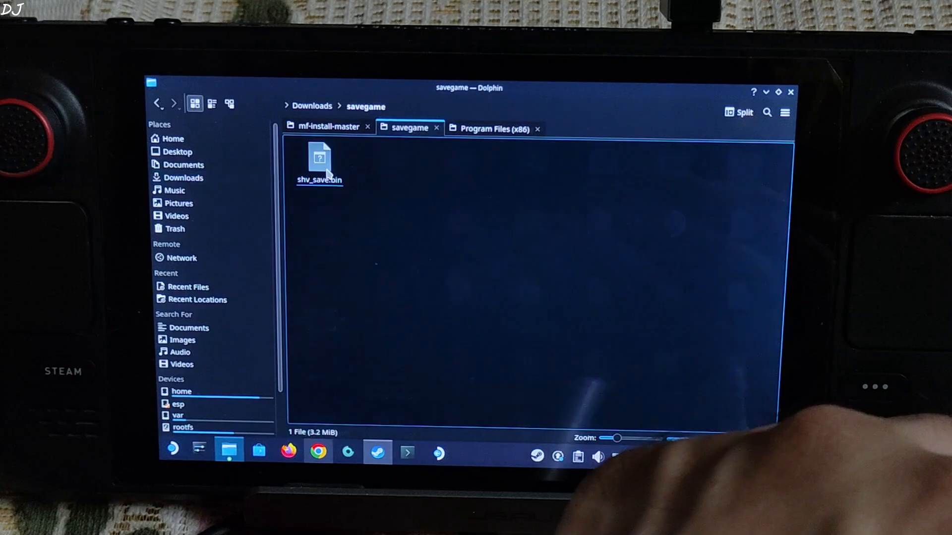
{"action": "left_click", "coordinate": [311, 106]}
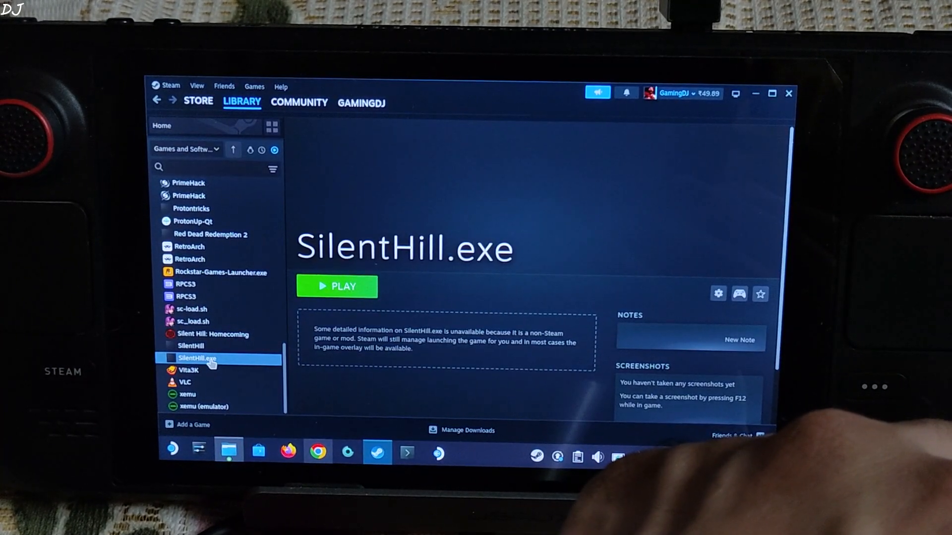
- Browse SilentHill.exe's local files and paste the savegame folder into the Engine folder
{"action": "right_click", "coordinate": [196, 358]}
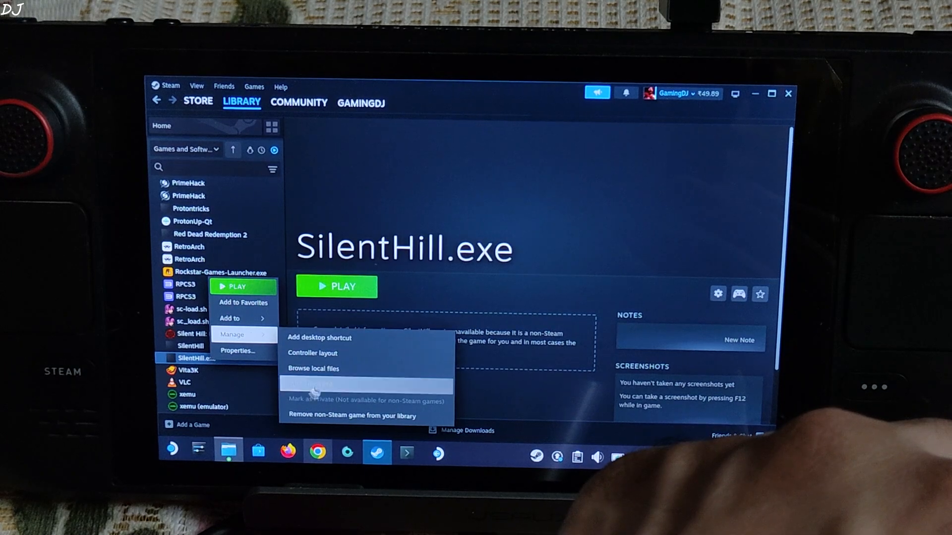
{"action": "left_click", "coordinate": [313, 369]}
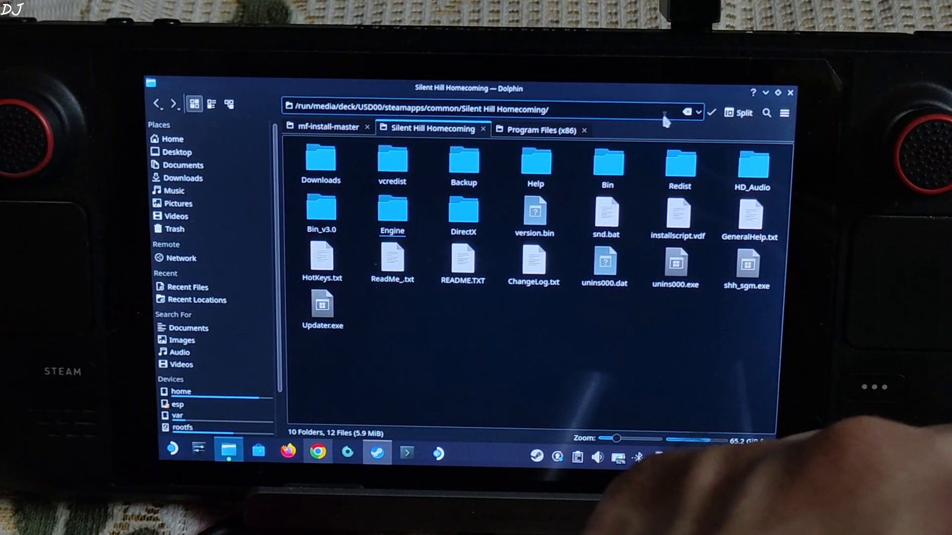
{"action": "double_click", "coordinate": [392, 214]}
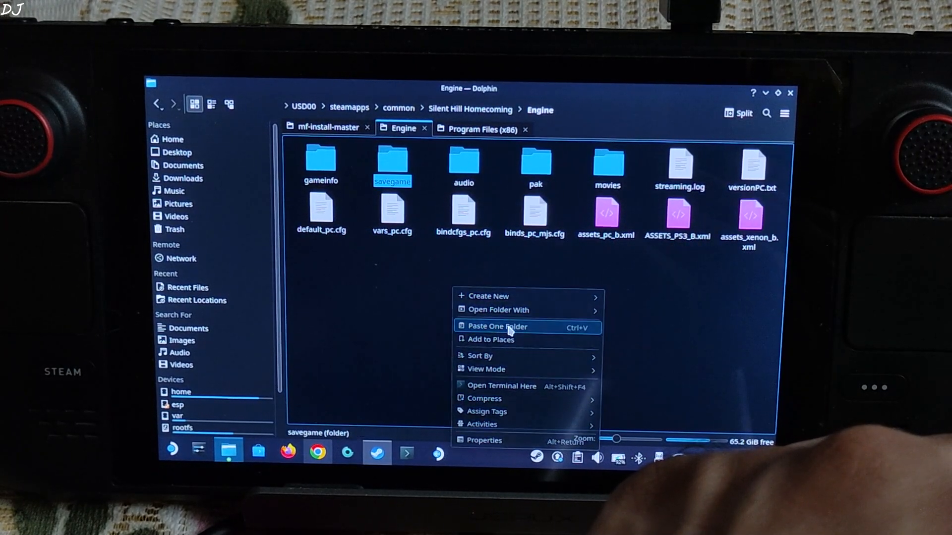
{"action": "left_click", "coordinate": [496, 327]}
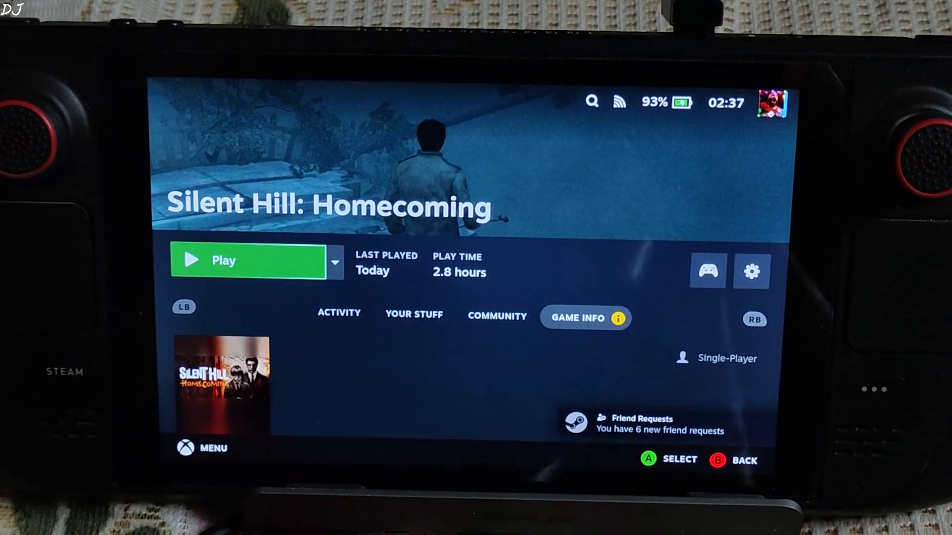
- Launch Silent Hill: Homecoming, choose controller input and move to its display settings
{"action": "left_click", "coordinate": [248, 260]}
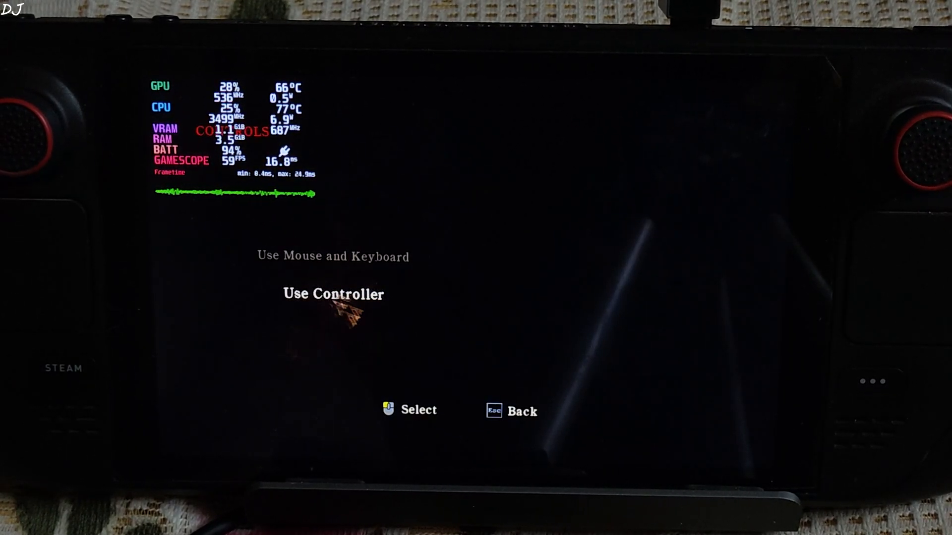
{"action": "left_click", "coordinate": [332, 293]}
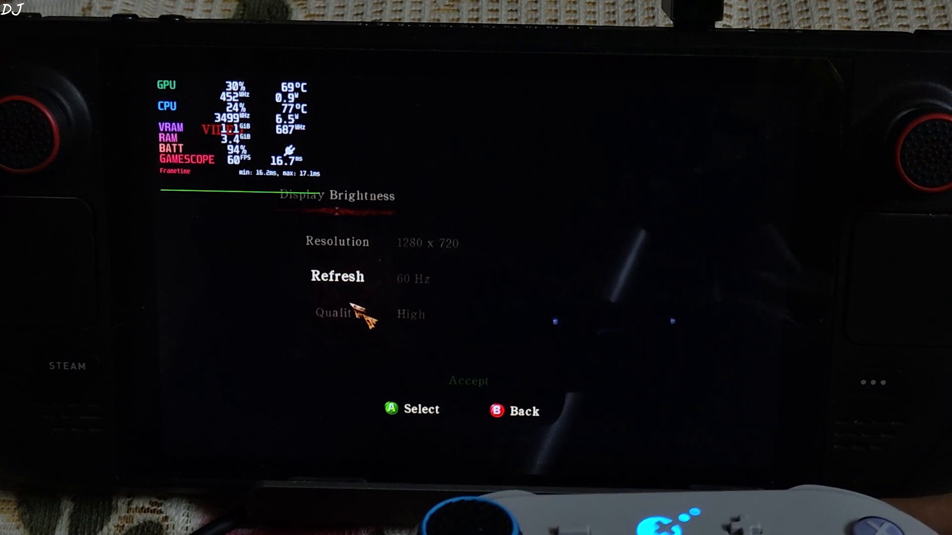
{"action": "key", "text": "Down"}
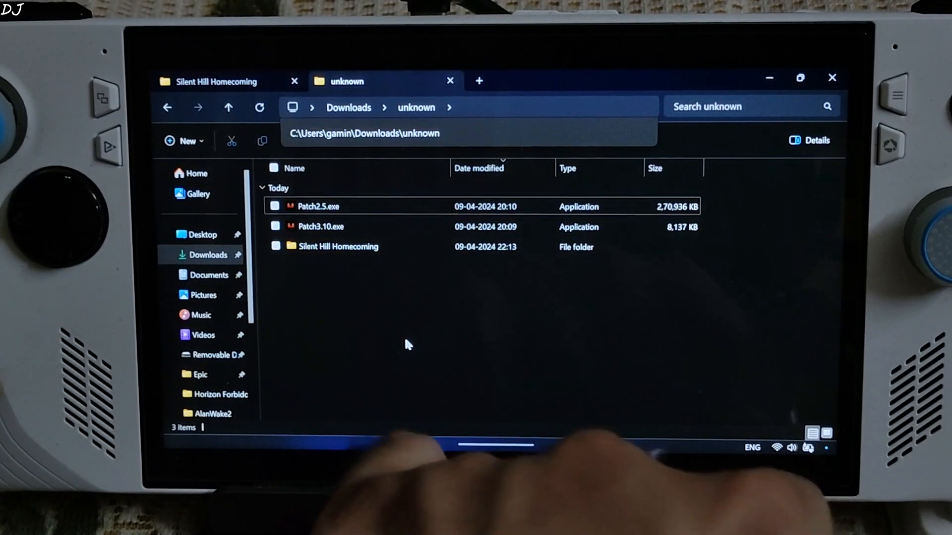
- Run the Patch2.5.exe installer from Downloads\unknown
{"action": "left_click", "coordinate": [318, 206]}
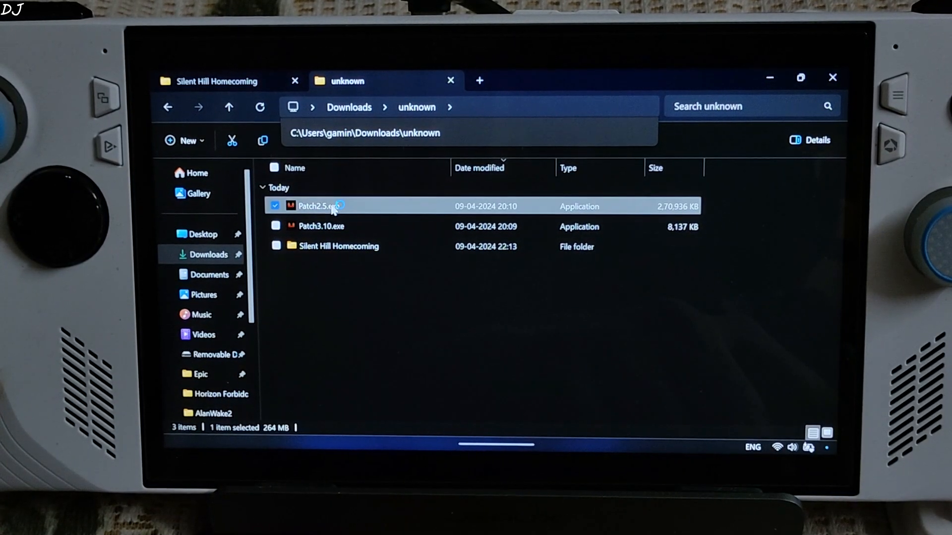
{"action": "double_click", "coordinate": [320, 207]}
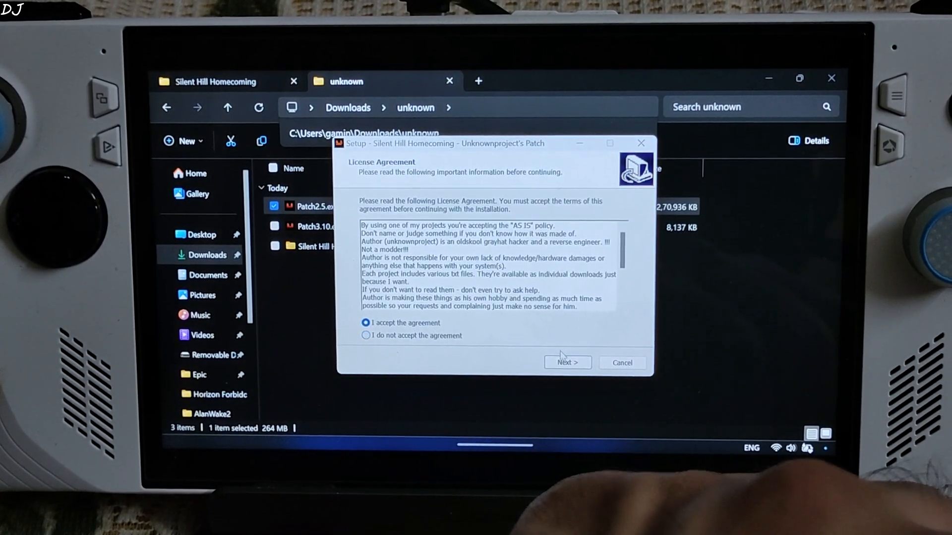
- Accept the license and browse to Steam\steamapps\common\Silent Hill Homecoming as the install destination
{"action": "left_click", "coordinate": [567, 363]}
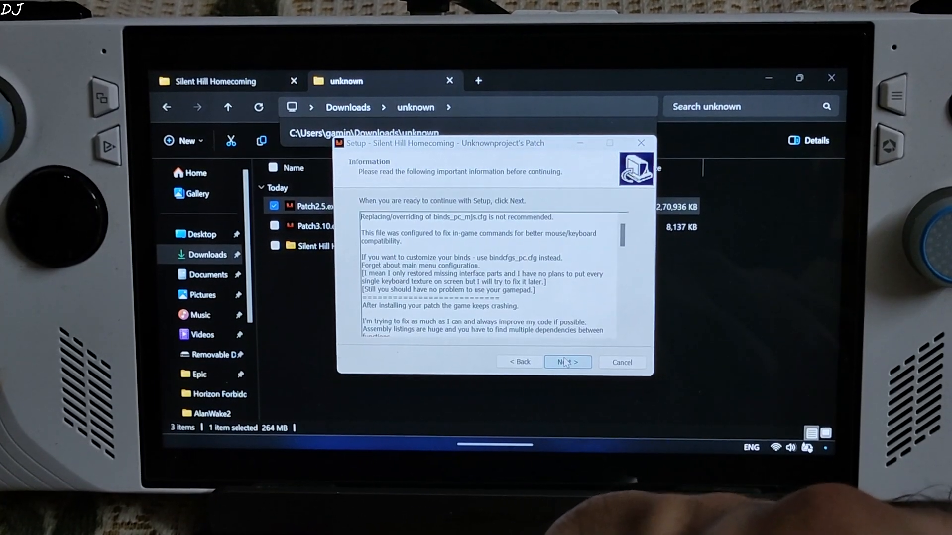
{"action": "left_click", "coordinate": [566, 362]}
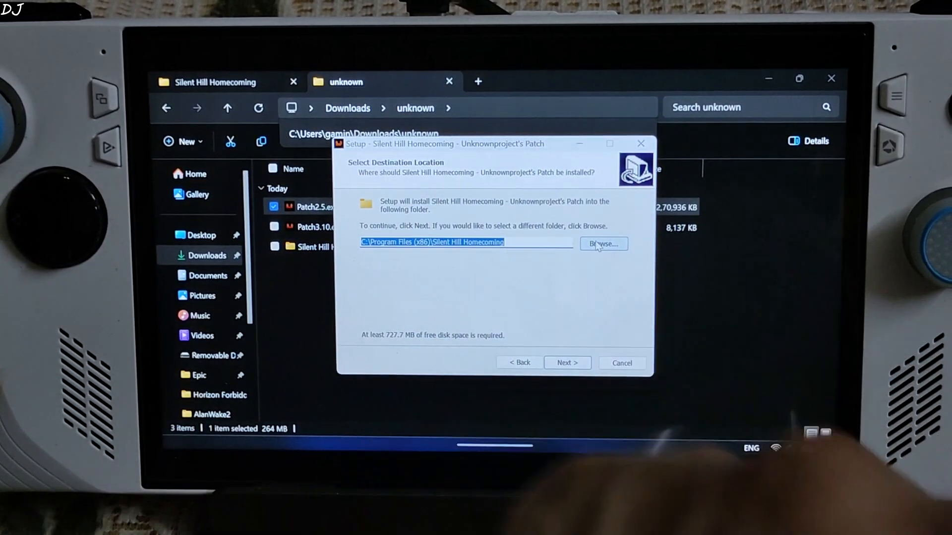
{"action": "left_click", "coordinate": [602, 244]}
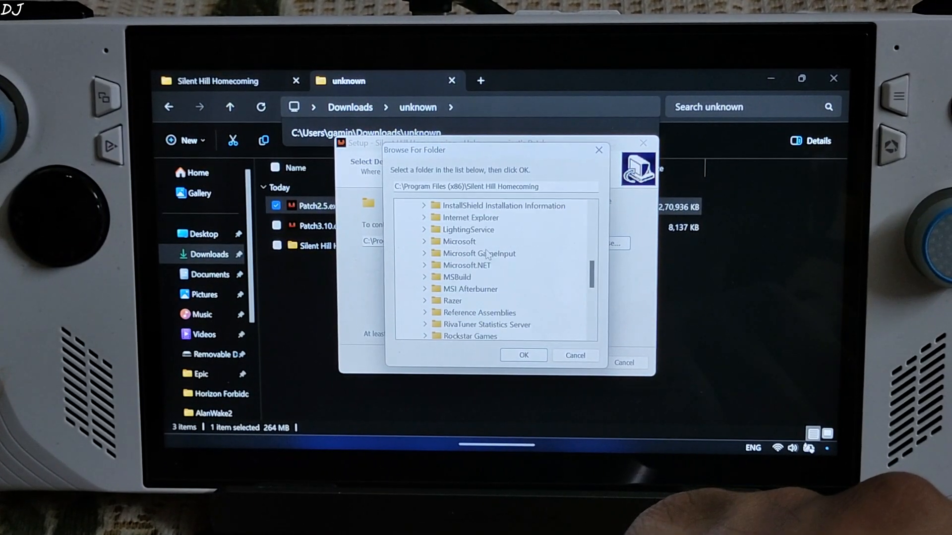
{"action": "scroll", "scroll_direction": "down", "scroll_amount": 3}
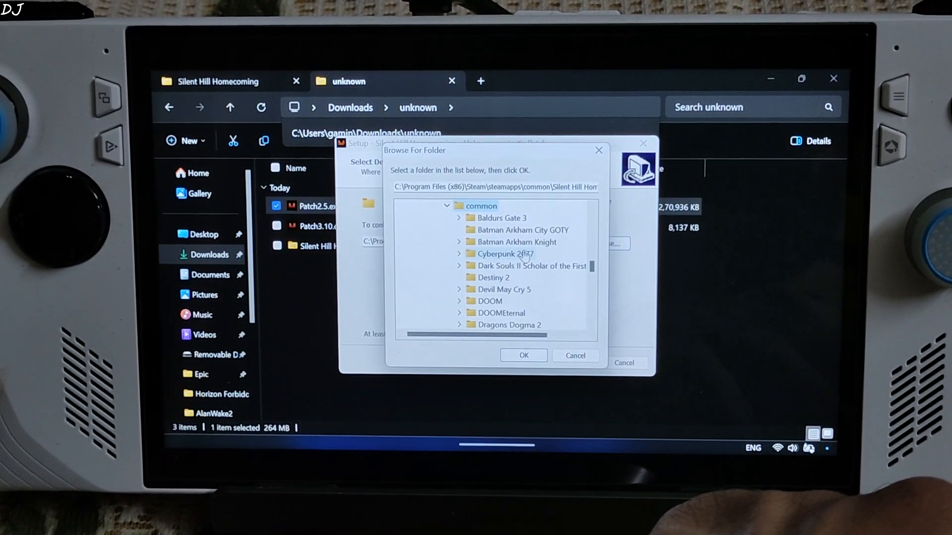
{"action": "scroll", "scroll_direction": "down", "scroll_amount": 3}
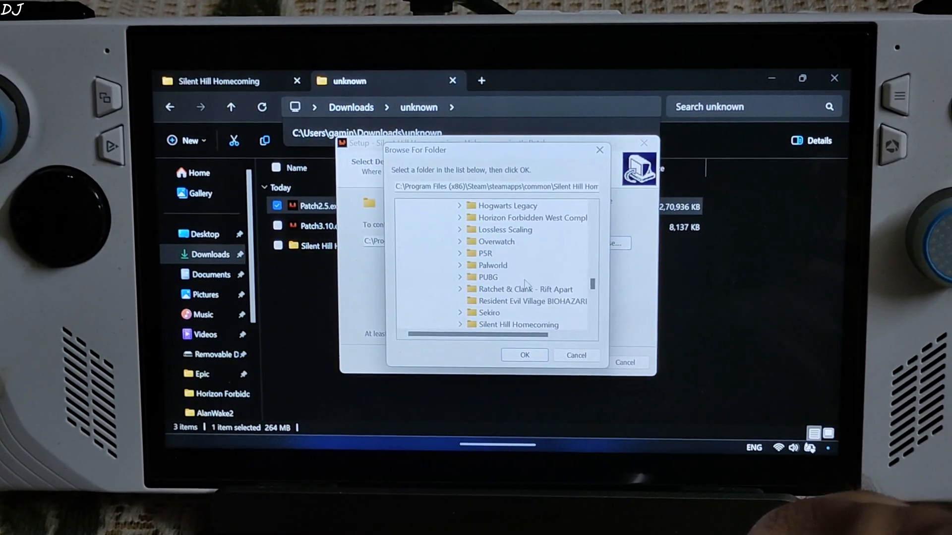
{"action": "scroll", "scroll_direction": "down", "scroll_amount": 3}
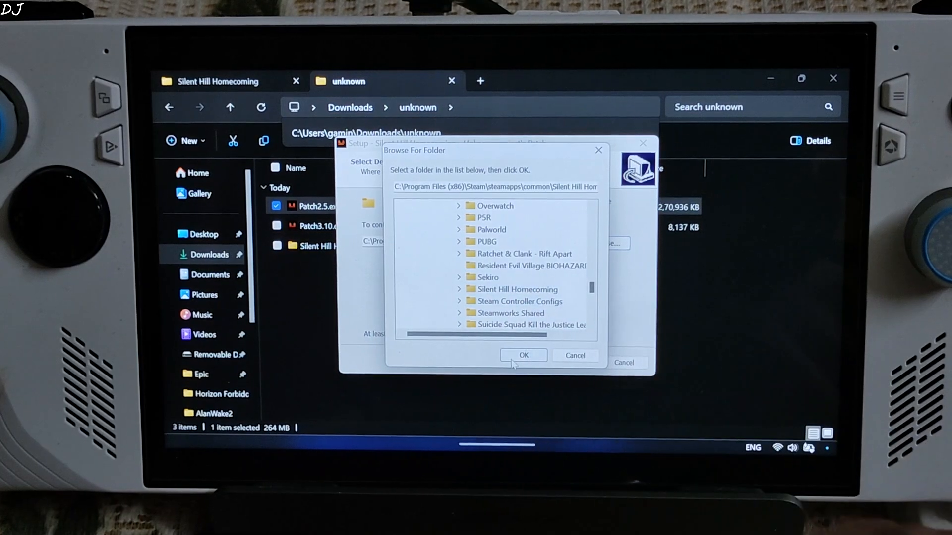
{"action": "left_click", "coordinate": [523, 355]}
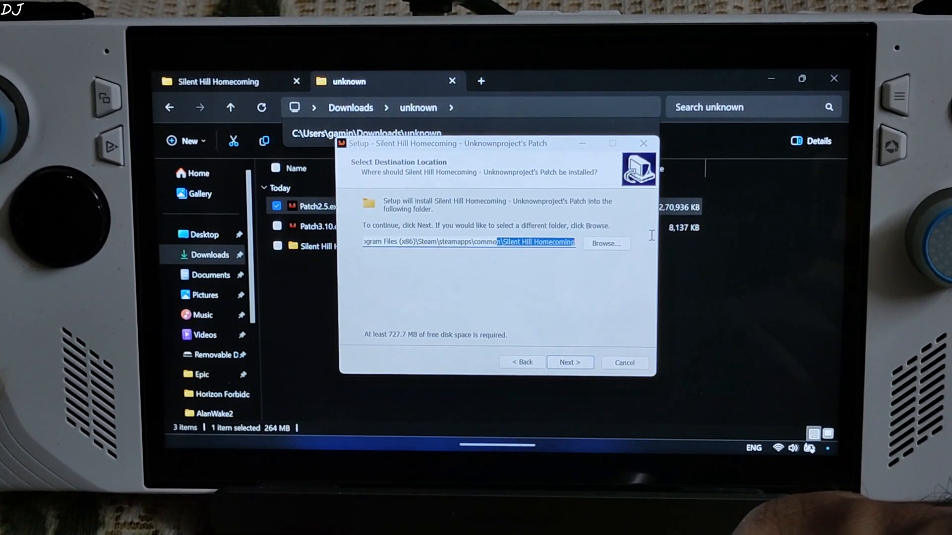
- Continue with that location and agree to install into the existing folder
{"action": "left_click", "coordinate": [569, 363]}
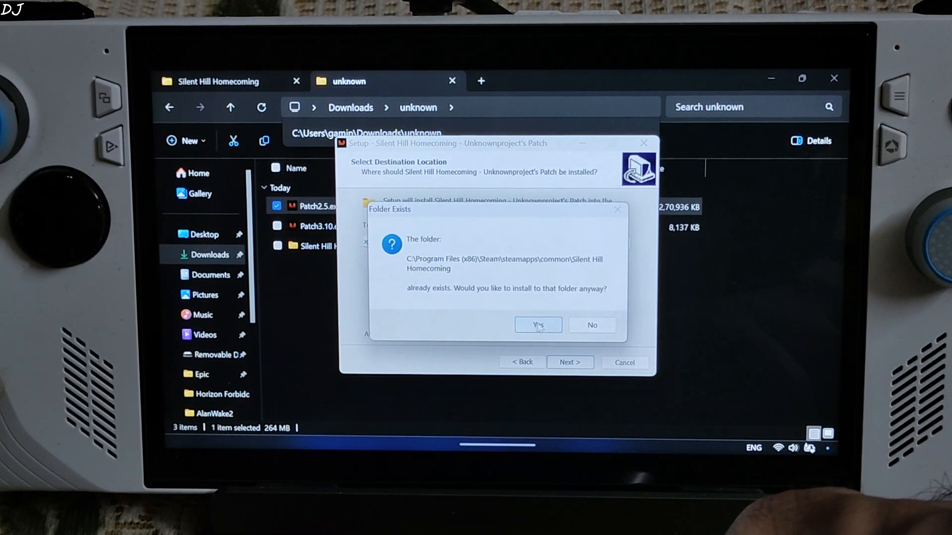
{"action": "left_click", "coordinate": [537, 325]}
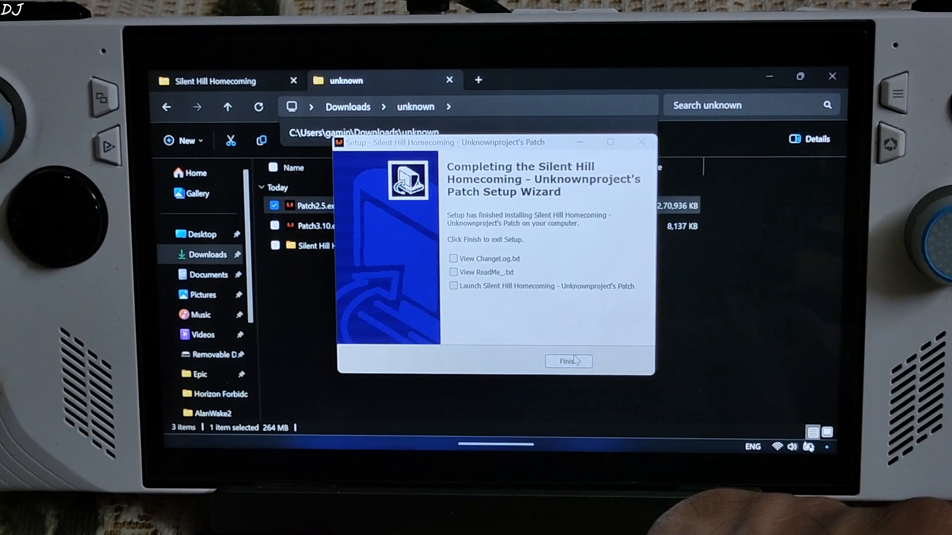
- Finish the Patch2.5 setup, then run Patch3.10.exe through install to completion
{"action": "left_click", "coordinate": [568, 361]}
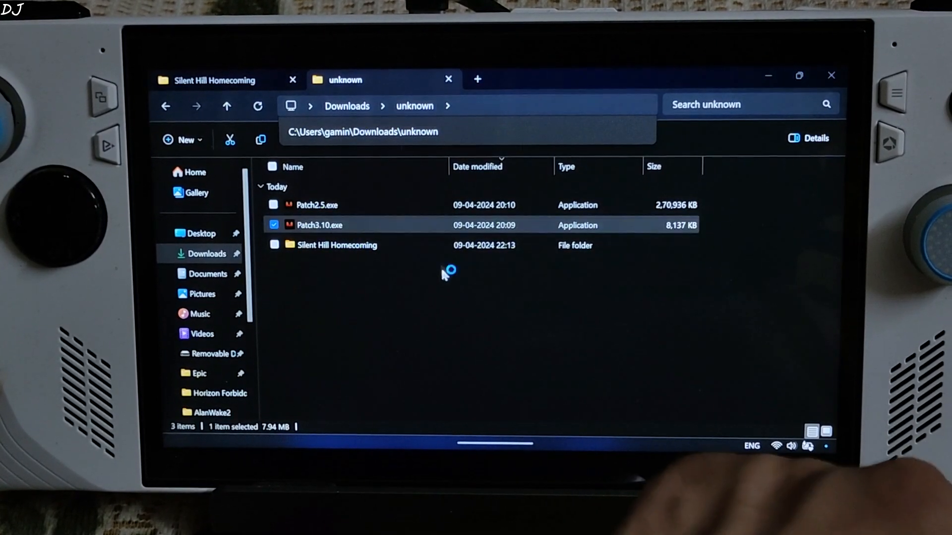
{"action": "double_click", "coordinate": [320, 225]}
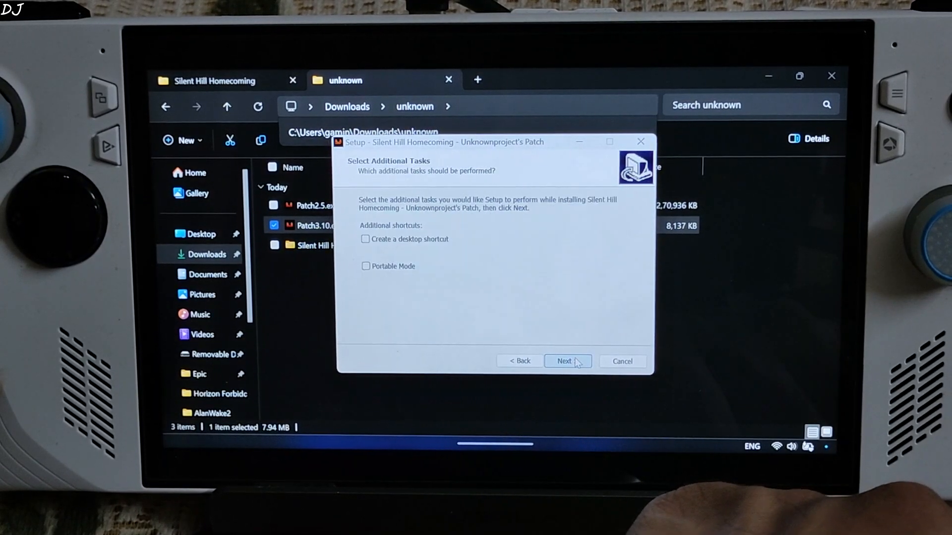
{"action": "left_click", "coordinate": [566, 361]}
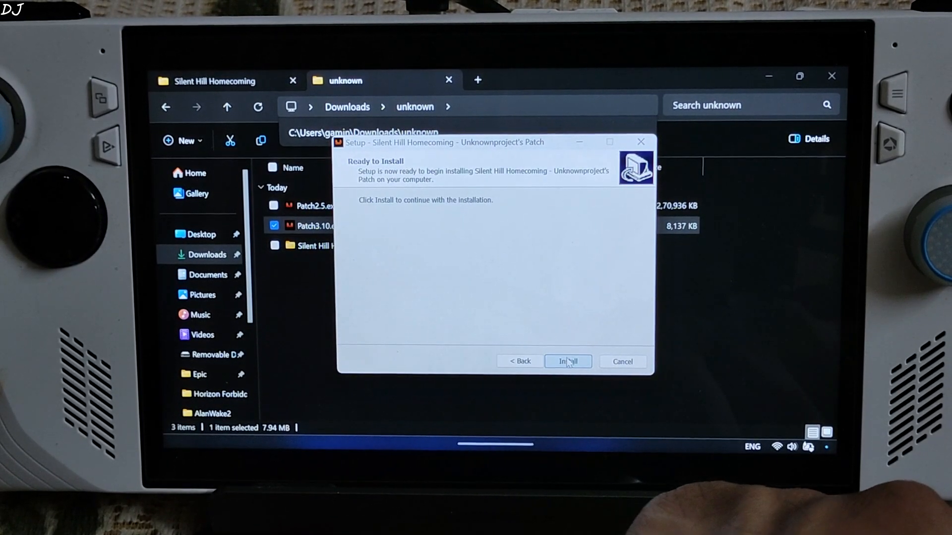
{"action": "left_click", "coordinate": [567, 361]}
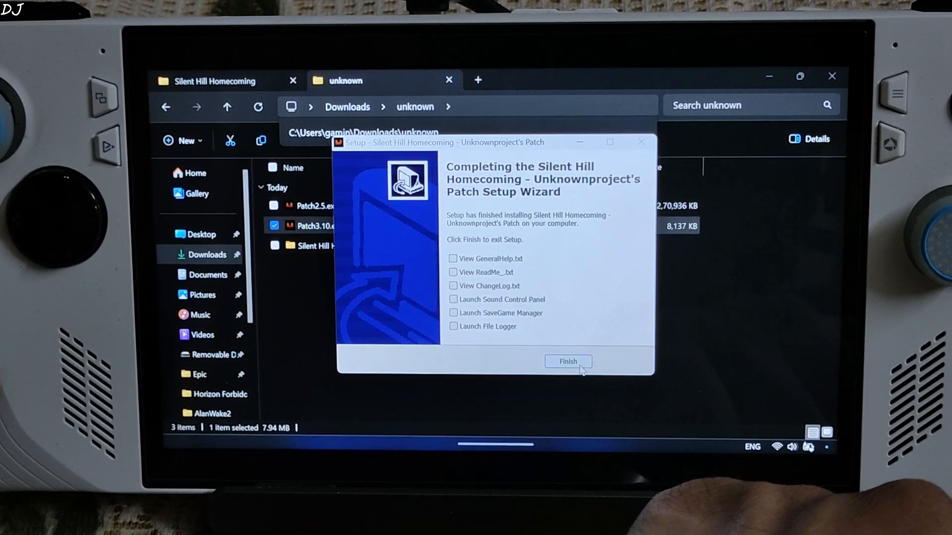
{"action": "left_click", "coordinate": [568, 361]}
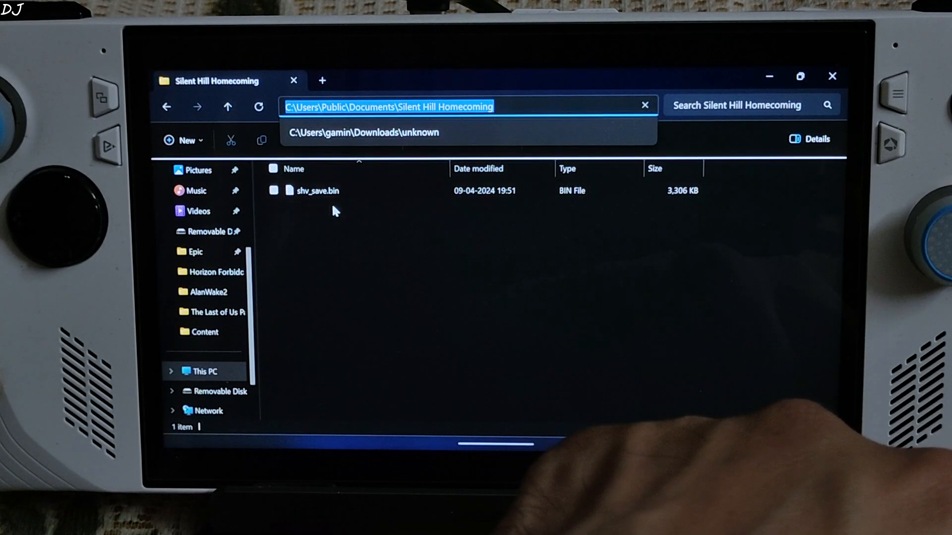
- Check shv_save.bin and navigate into the game's Engine\savegame folder
{"action": "left_click", "coordinate": [316, 191]}
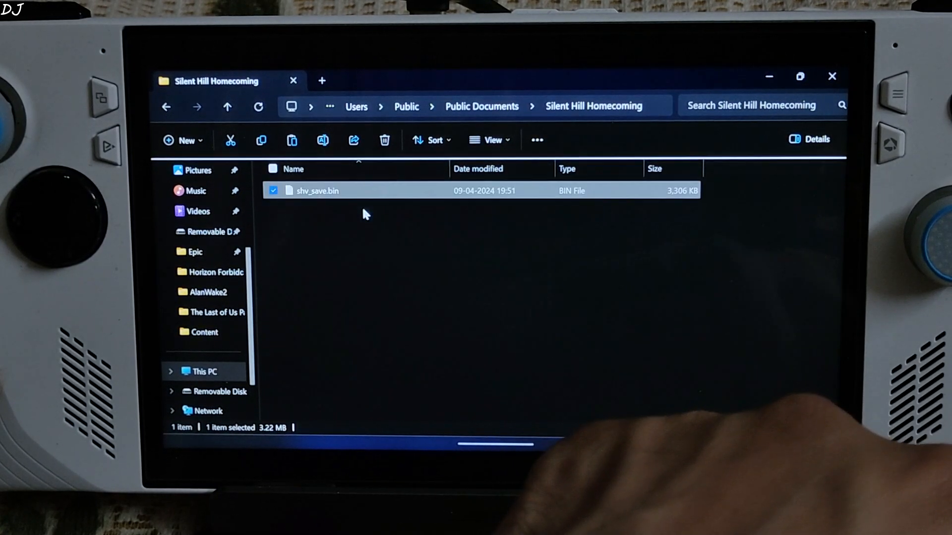
{"action": "left_click", "coordinate": [351, 306]}
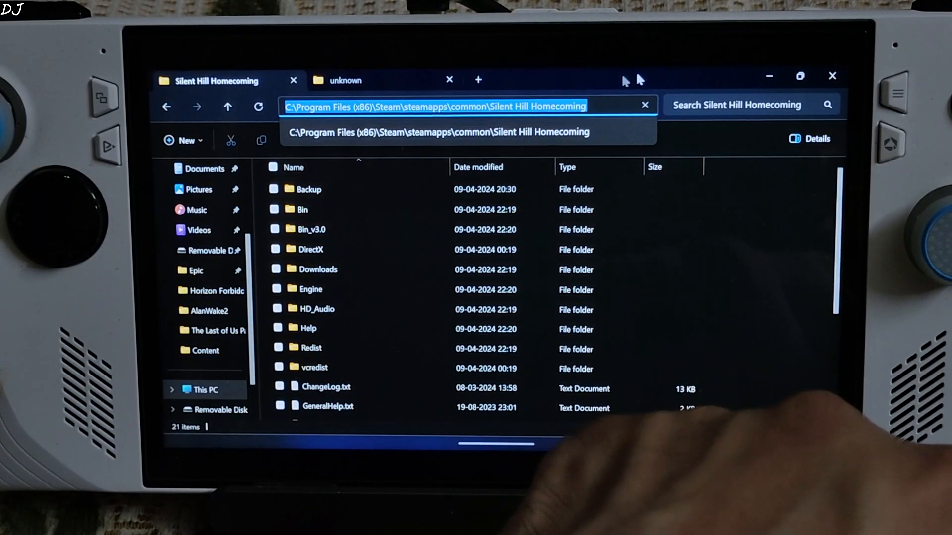
{"action": "double_click", "coordinate": [309, 289]}
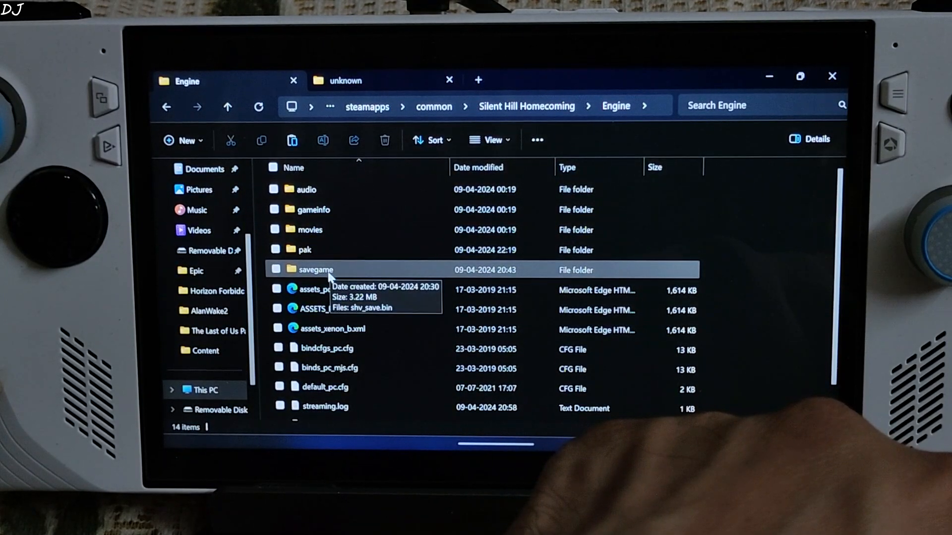
{"action": "double_click", "coordinate": [317, 270]}
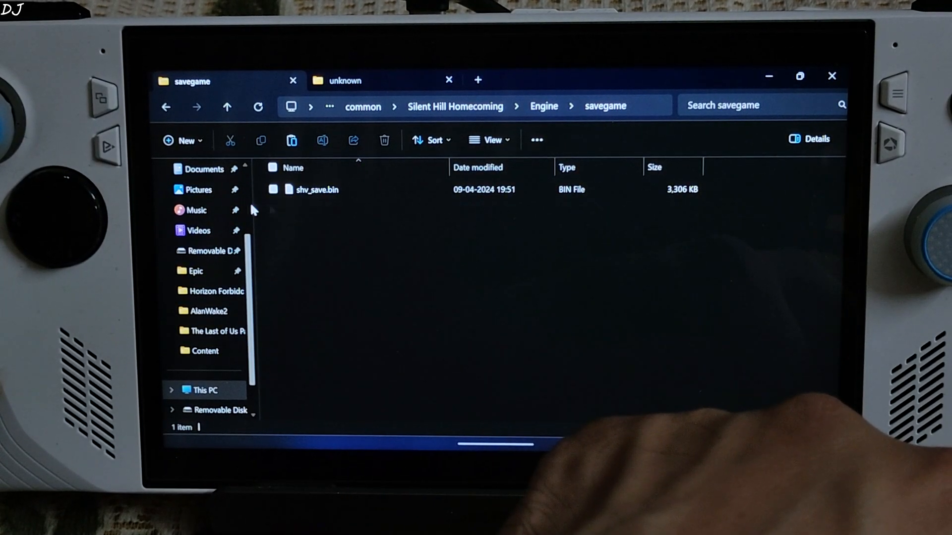
- Go back up to the game folder and locate SilentHill.exe inside Bin_v3.0
{"action": "left_click", "coordinate": [227, 108]}
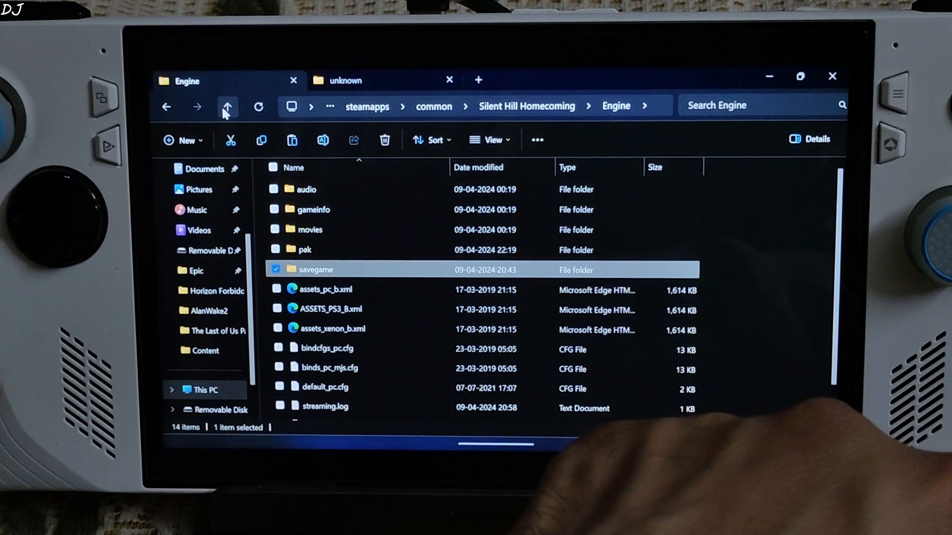
{"action": "left_click", "coordinate": [226, 106]}
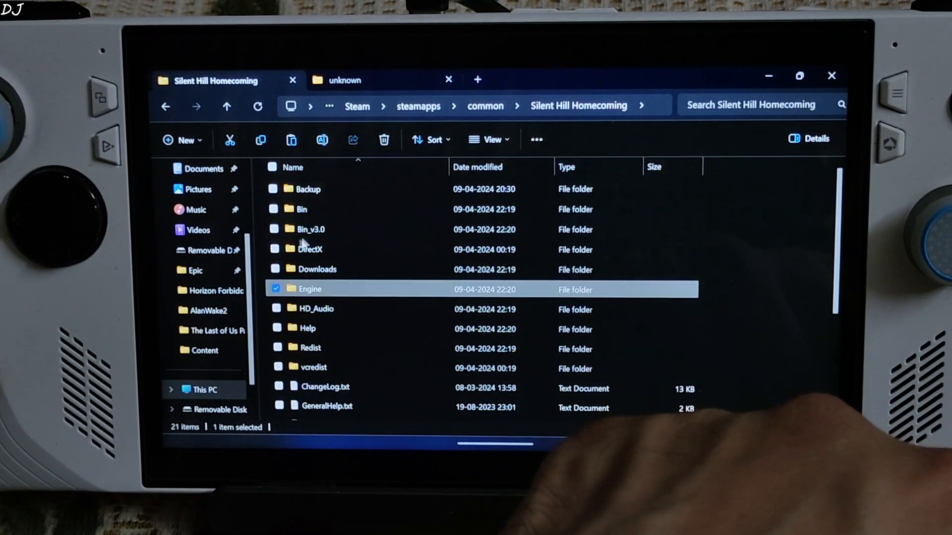
{"action": "double_click", "coordinate": [311, 229]}
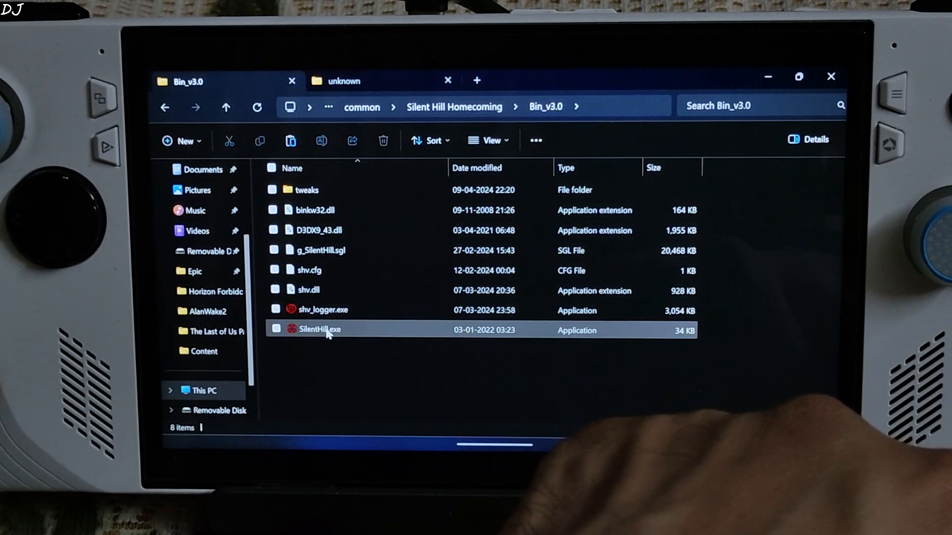
{"action": "left_click", "coordinate": [315, 353]}
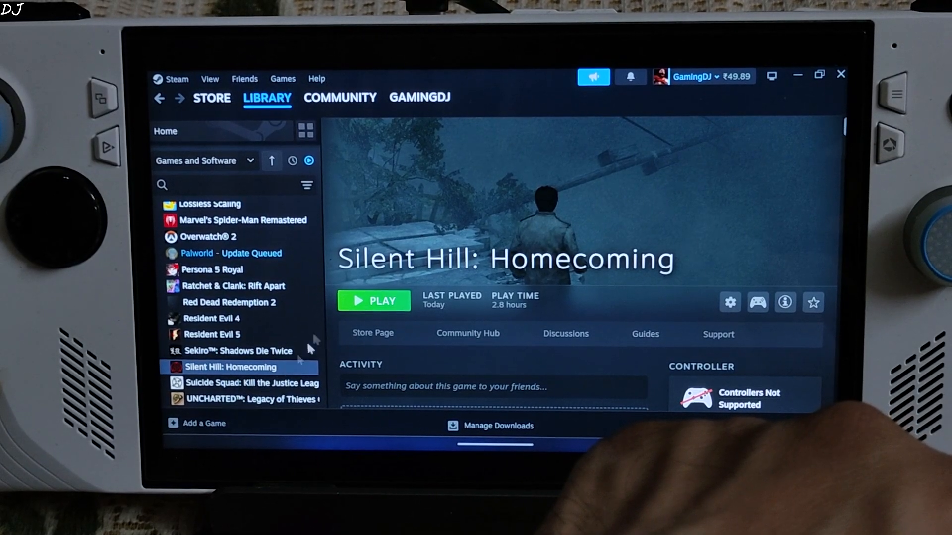
- Add Bin_v3.0\SilentHill.exe to the Steam library as a non-Steam game, then move to AMD Software
{"action": "left_click", "coordinate": [203, 424]}
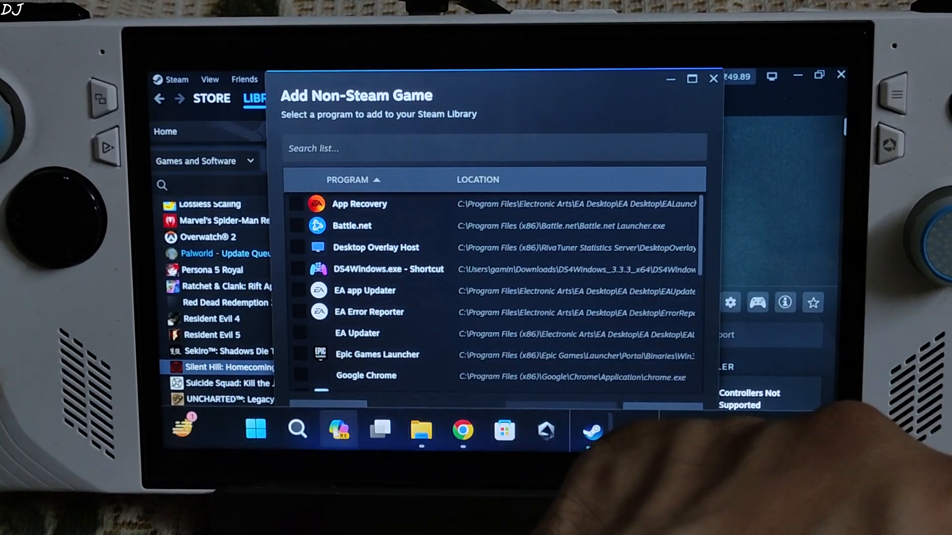
{"action": "left_click", "coordinate": [327, 410]}
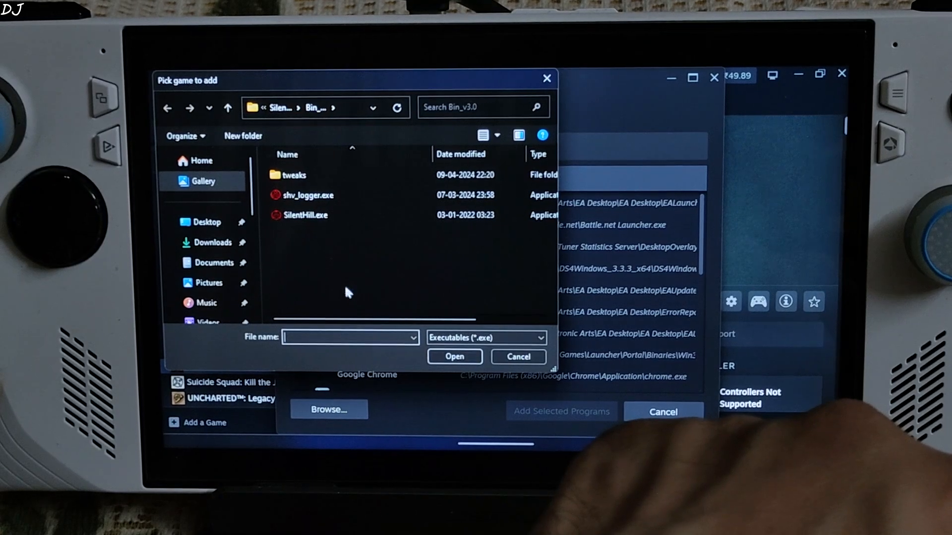
{"action": "left_click", "coordinate": [228, 107]}
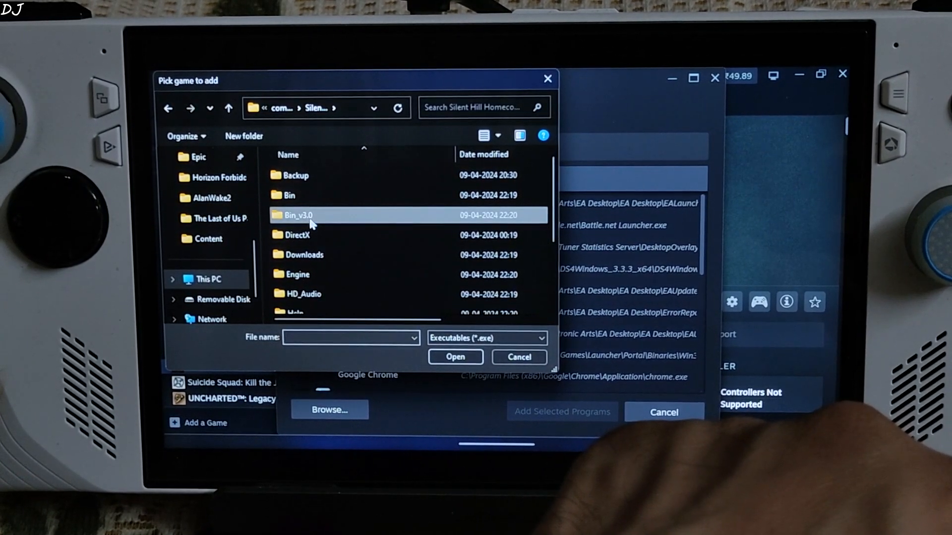
{"action": "double_click", "coordinate": [296, 216]}
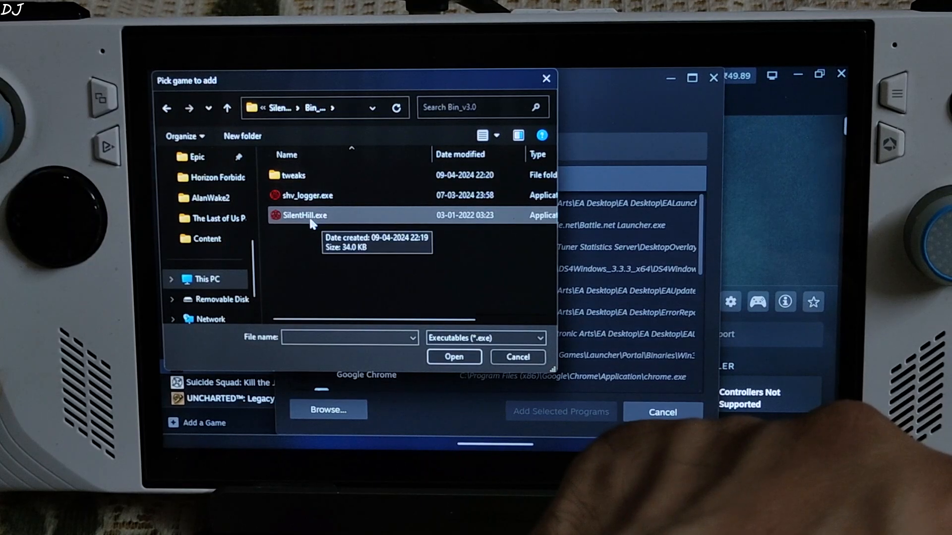
{"action": "left_click", "coordinate": [453, 356]}
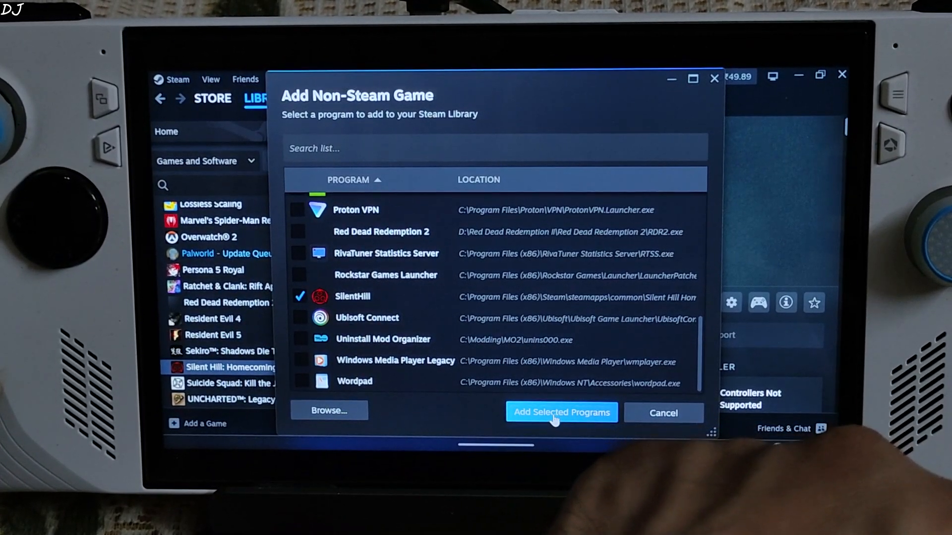
{"action": "left_click", "coordinate": [561, 413]}
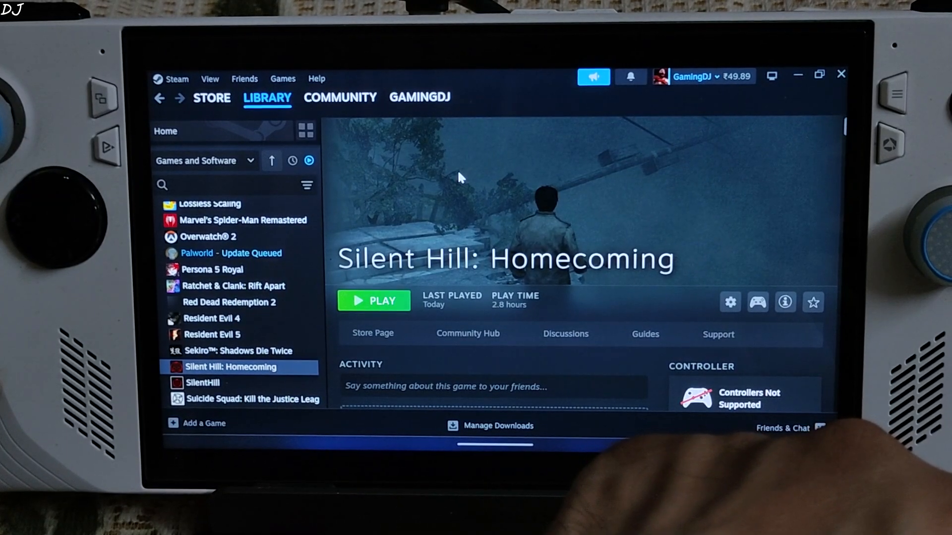
{"action": "left_click", "coordinate": [202, 383]}
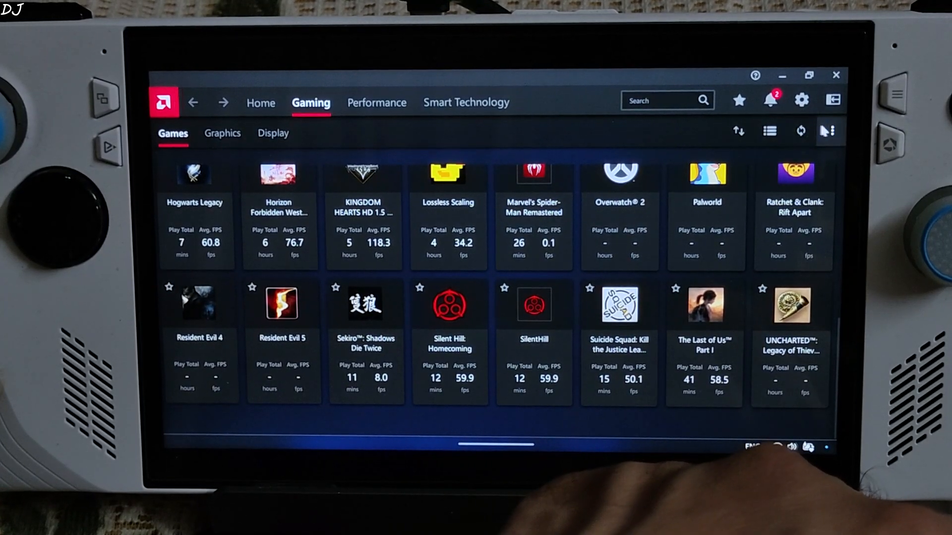
- Add Bin_v3.0\SilentHill.exe to AMD Software's games list and view its profile with Radeon Super Resolution
{"action": "left_click", "coordinate": [830, 132]}
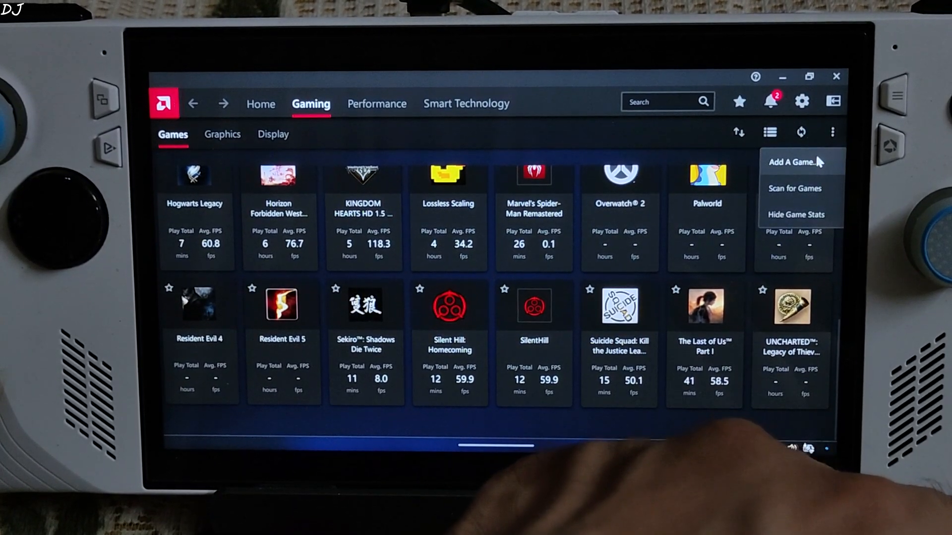
{"action": "left_click", "coordinate": [792, 162]}
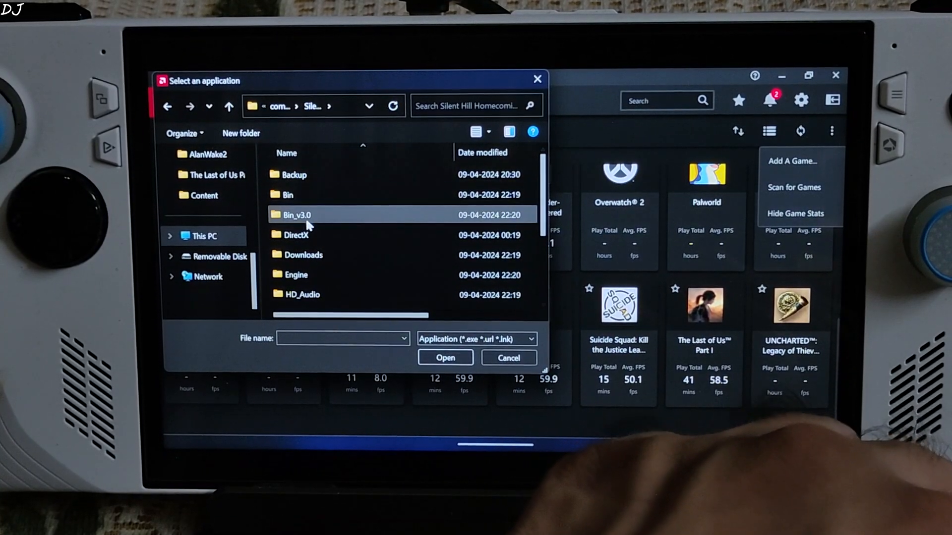
{"action": "double_click", "coordinate": [297, 214]}
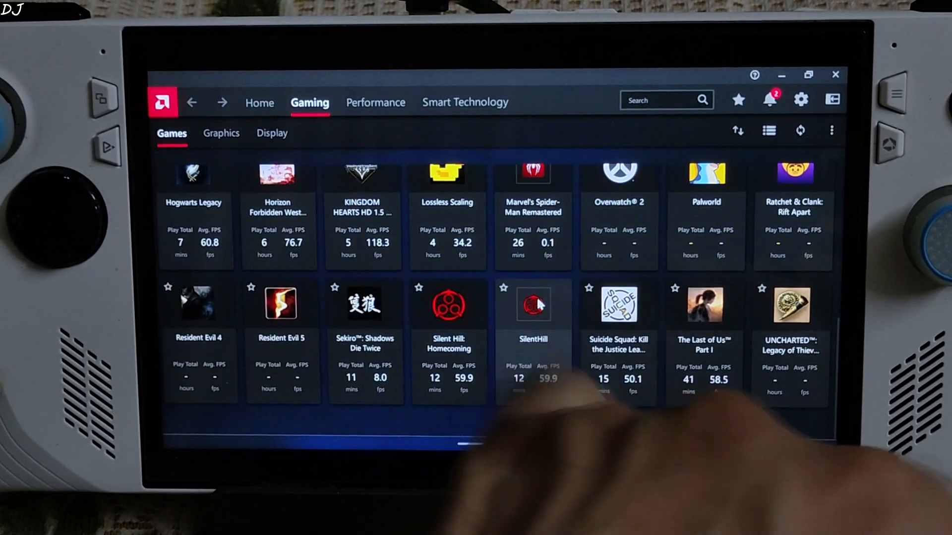
{"action": "left_click", "coordinate": [532, 303]}
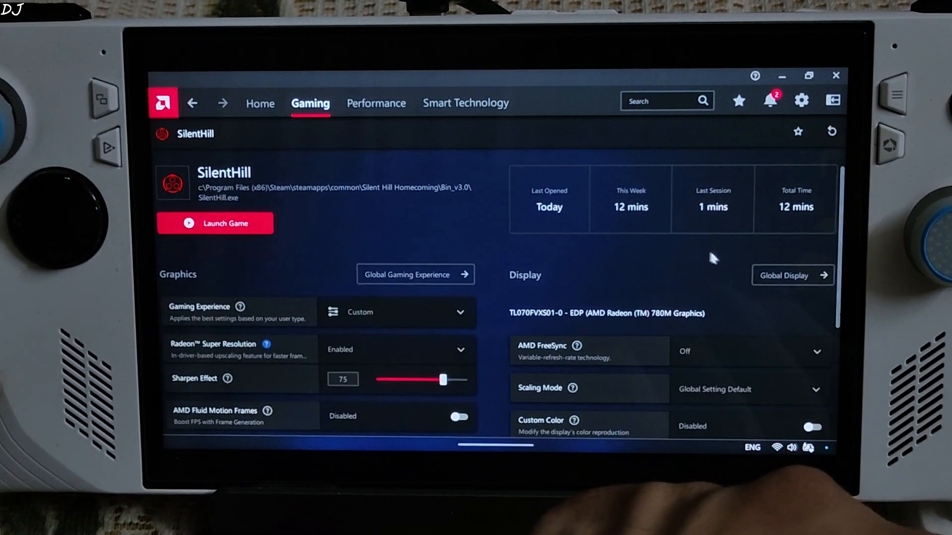
{"action": "scroll", "scroll_direction": "down", "scroll_amount": 3}
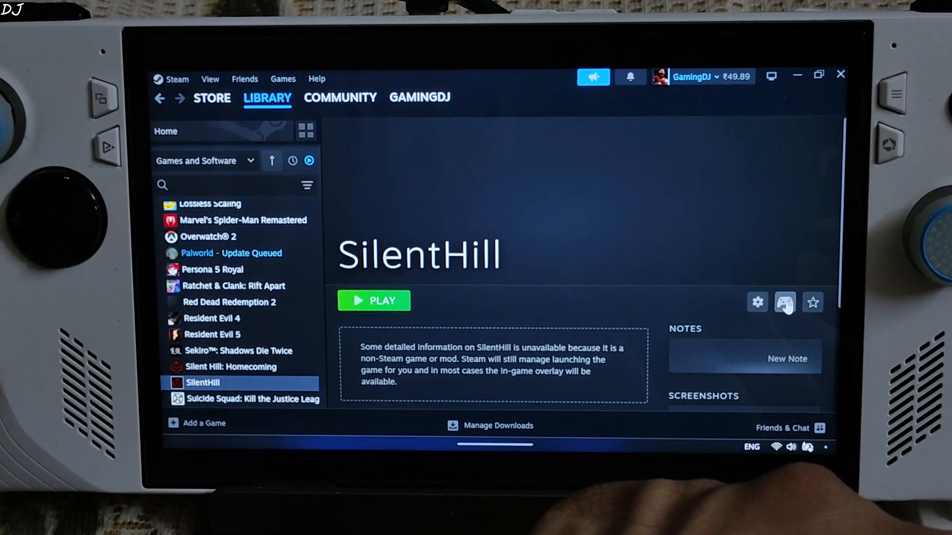
- Launch SilentHill from the Steam library with the performance overlay showing
{"action": "left_click", "coordinate": [783, 302]}
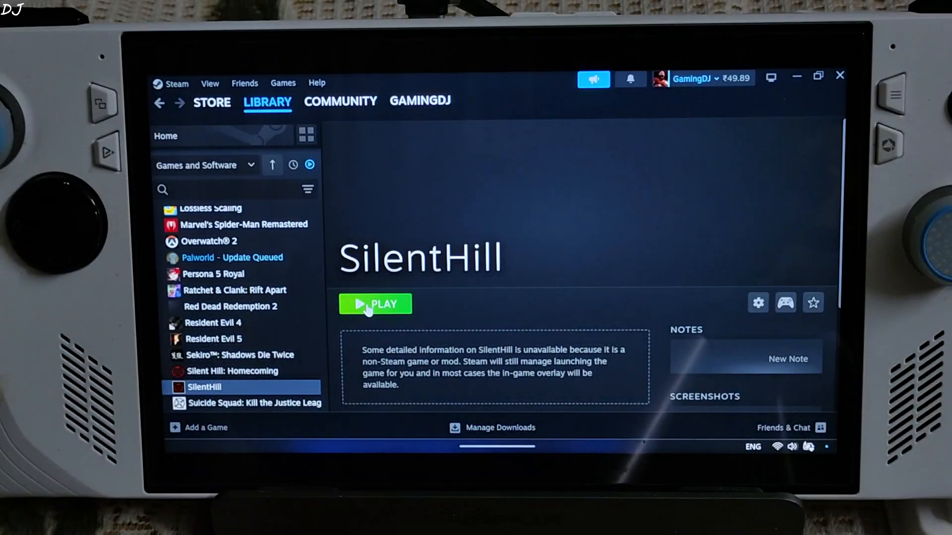
{"action": "left_click", "coordinate": [374, 304]}
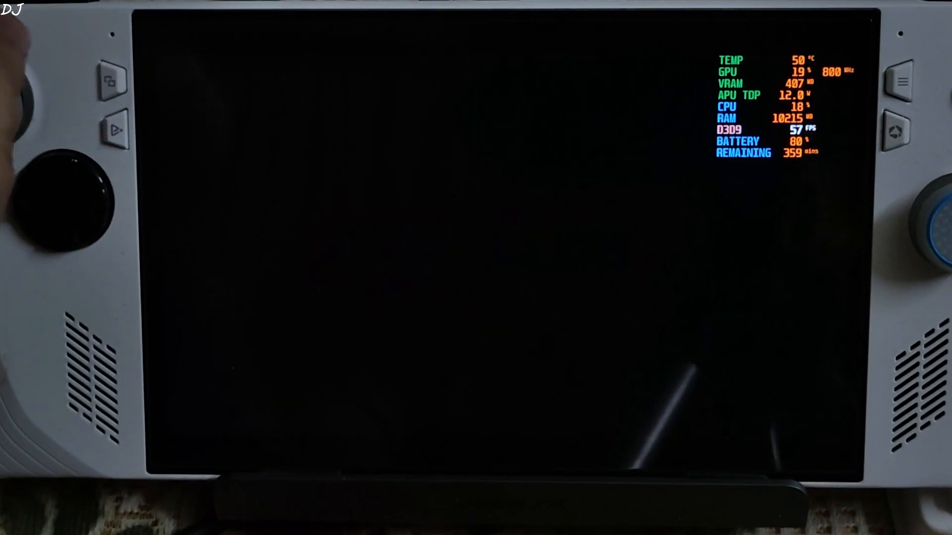